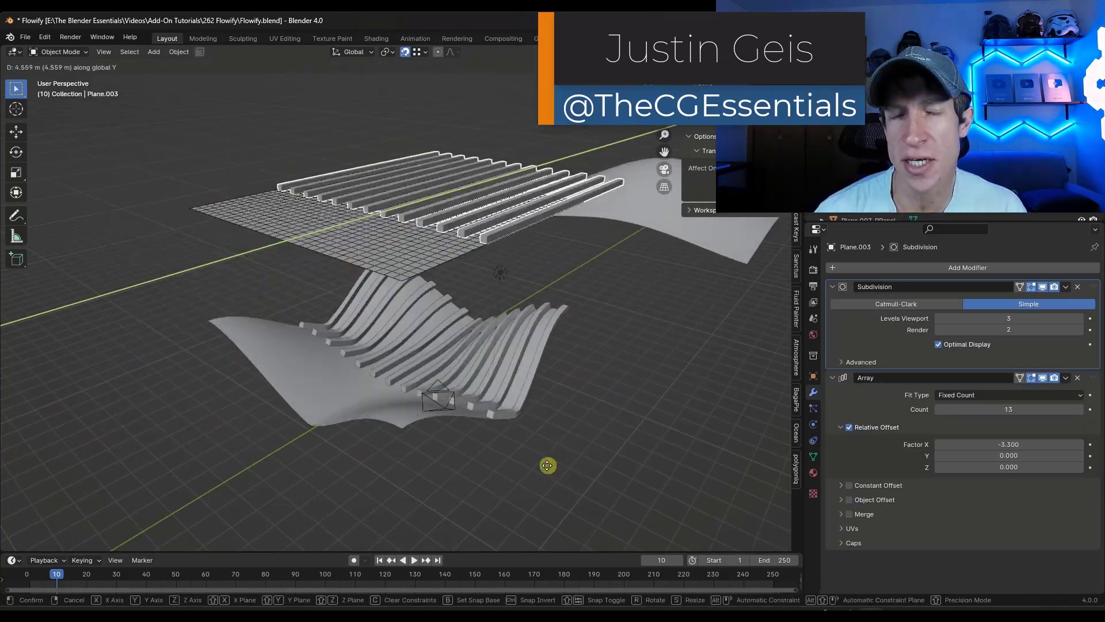
- Scroll the view to bring the slatted plane and its curved target surface into frame
{"action": "left_click", "coordinate": [432, 413]}
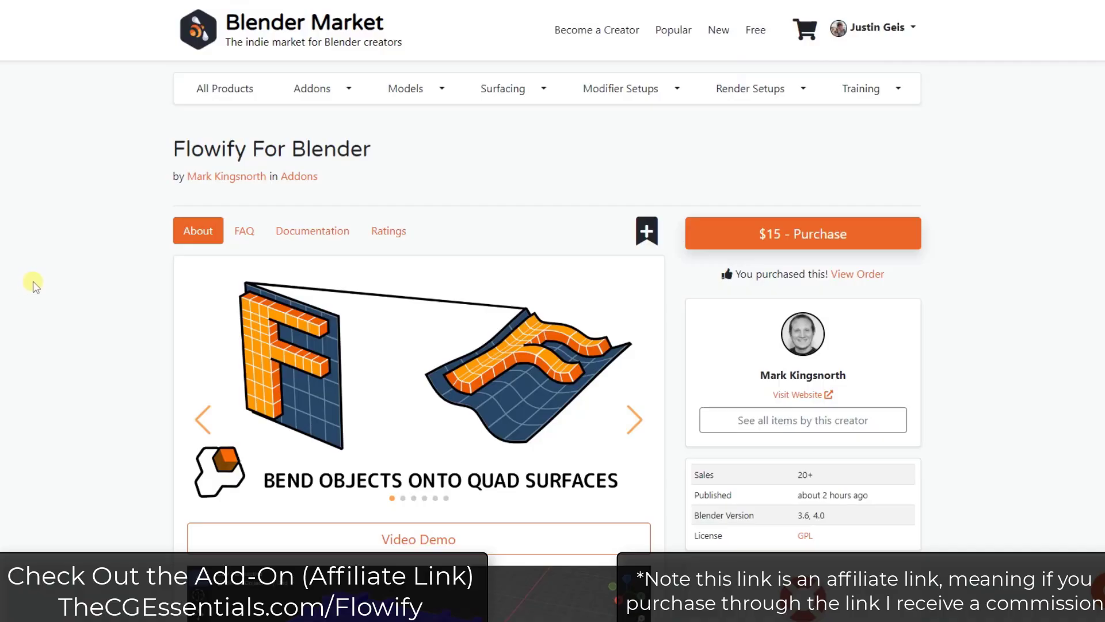
{"action": "scroll", "scroll_direction": "down", "scroll_amount": 3}
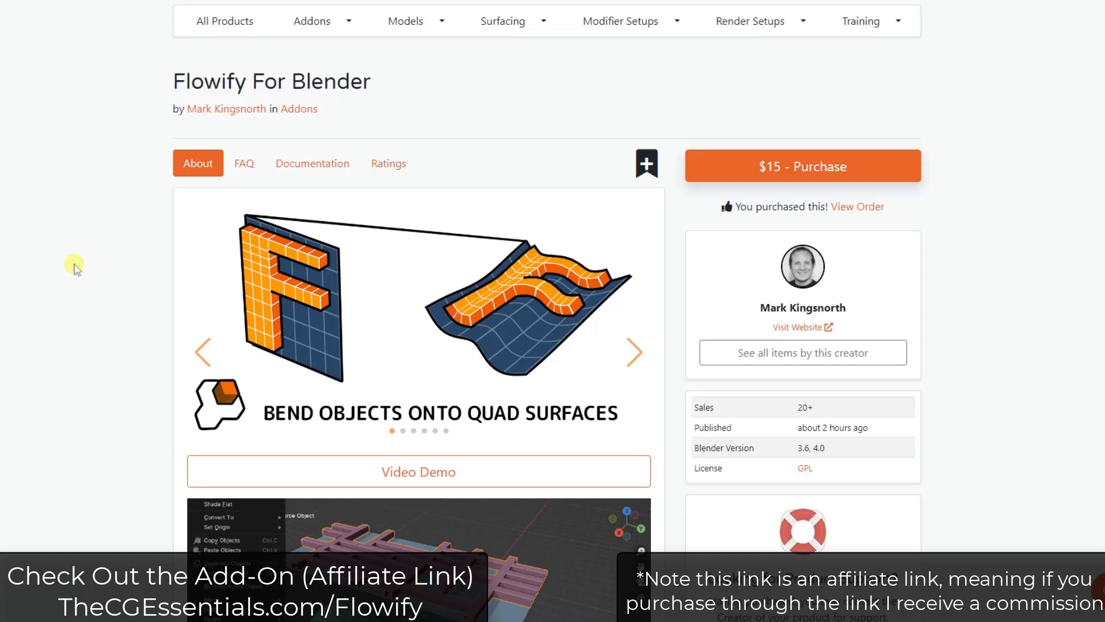
{"action": "scroll", "scroll_direction": "down", "scroll_amount": 3}
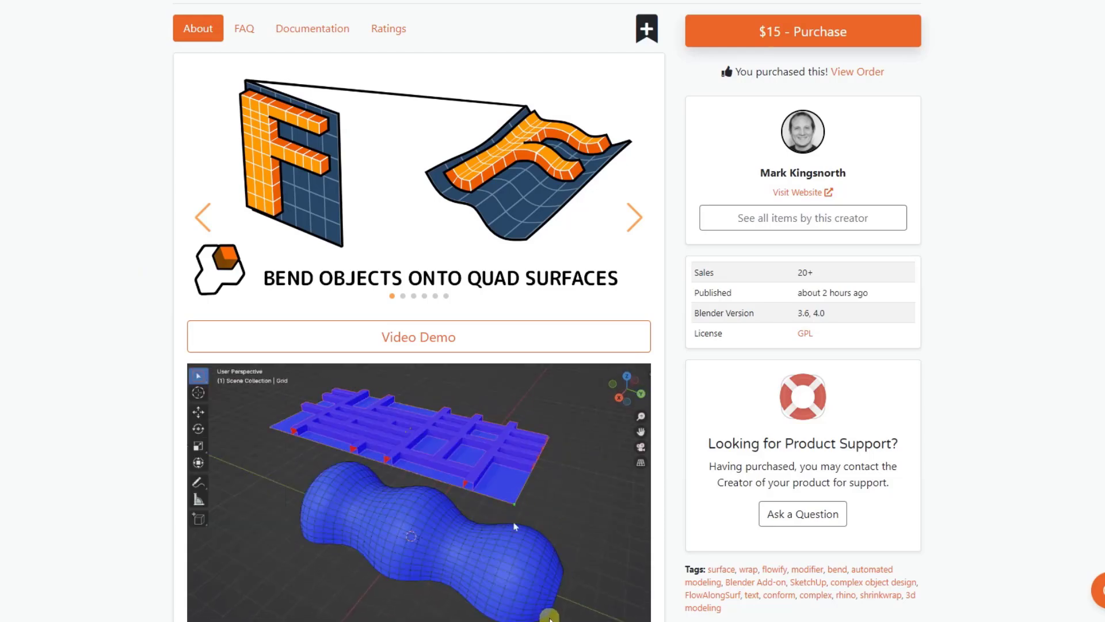
{"action": "scroll", "scroll_direction": "down", "scroll_amount": 3}
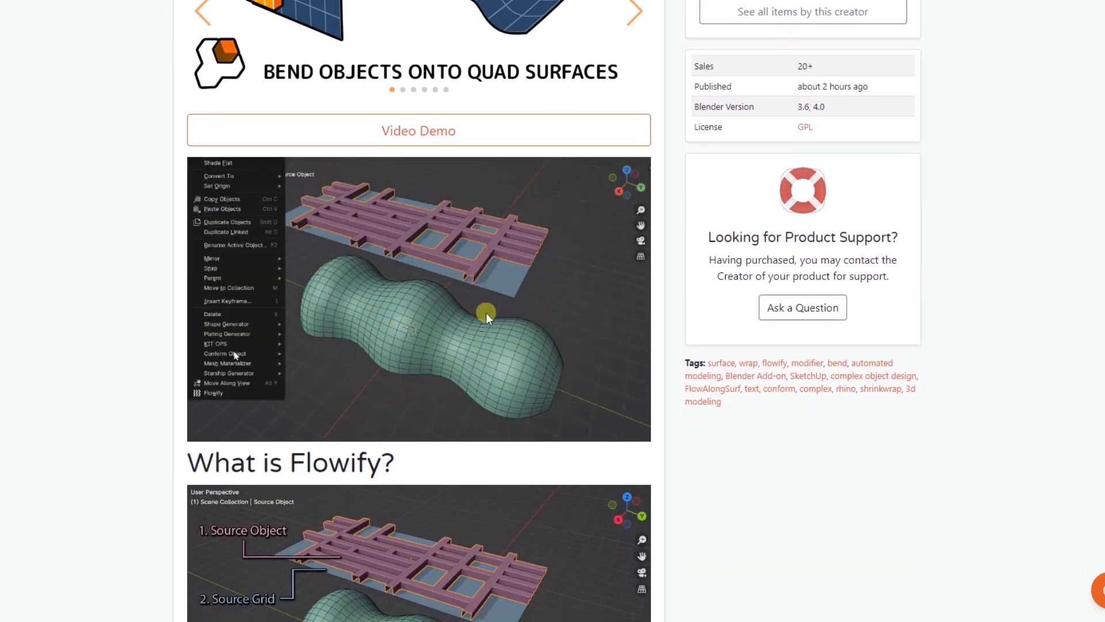
{"action": "scroll", "scroll_direction": "down", "scroll_amount": 3}
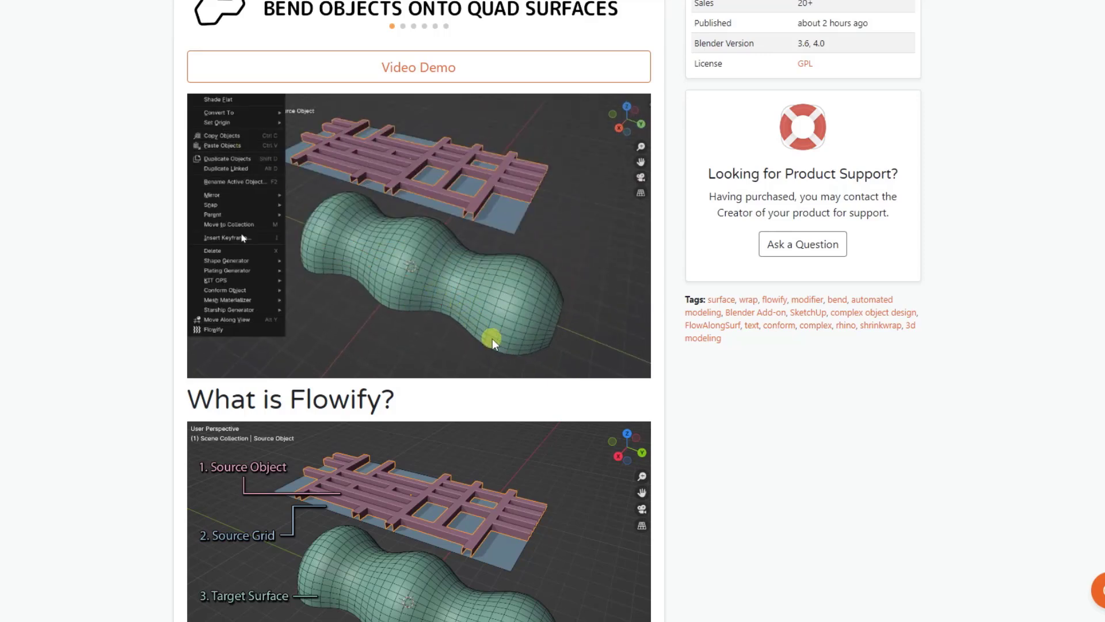
{"action": "scroll", "scroll_direction": "down", "scroll_amount": 3}
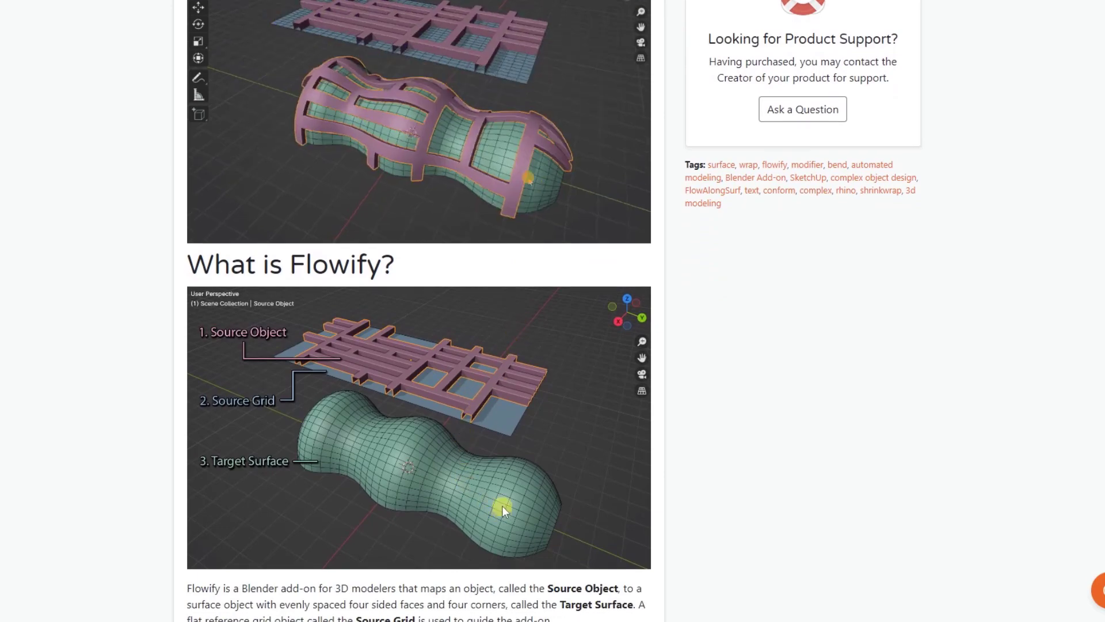
{"action": "scroll", "scroll_direction": "down", "scroll_amount": 3}
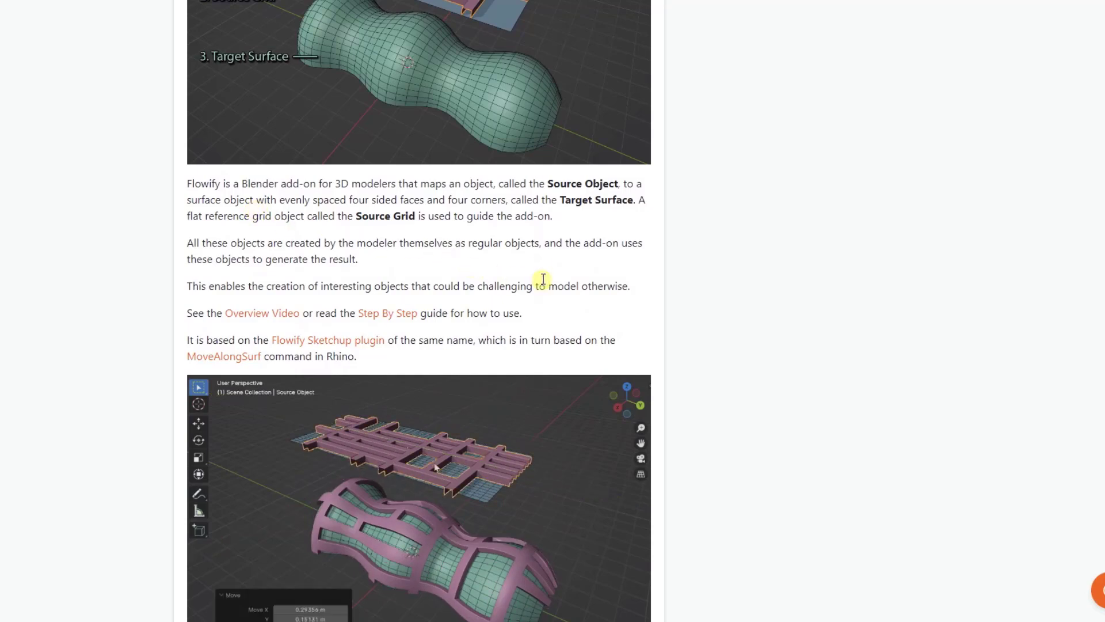
{"action": "scroll", "scroll_direction": "down", "scroll_amount": 3}
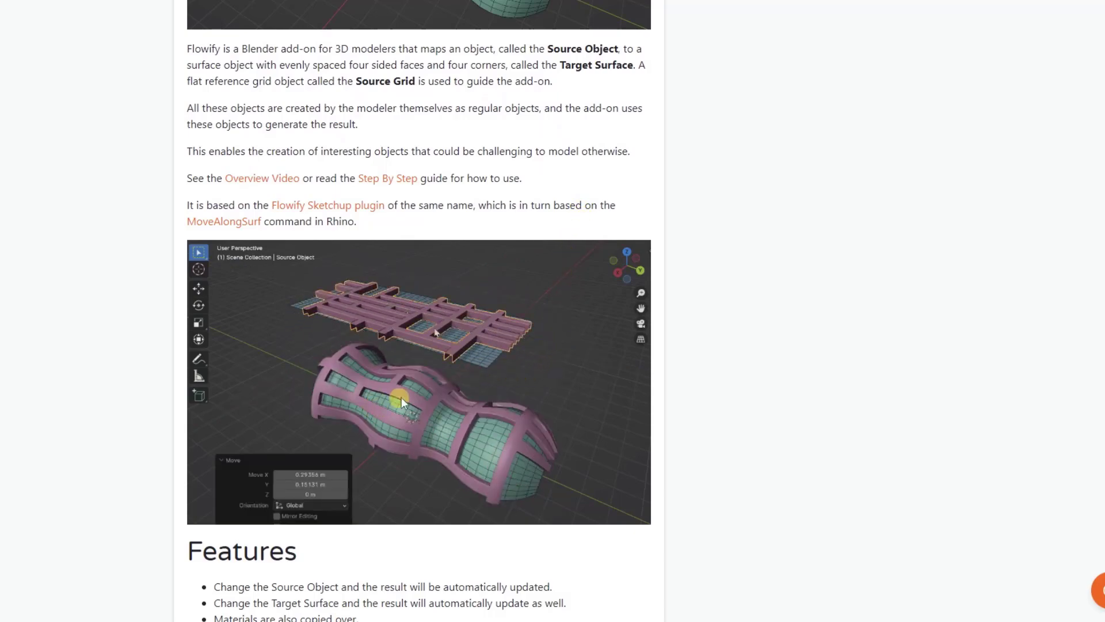
{"action": "scroll", "scroll_direction": "down", "scroll_amount": 3}
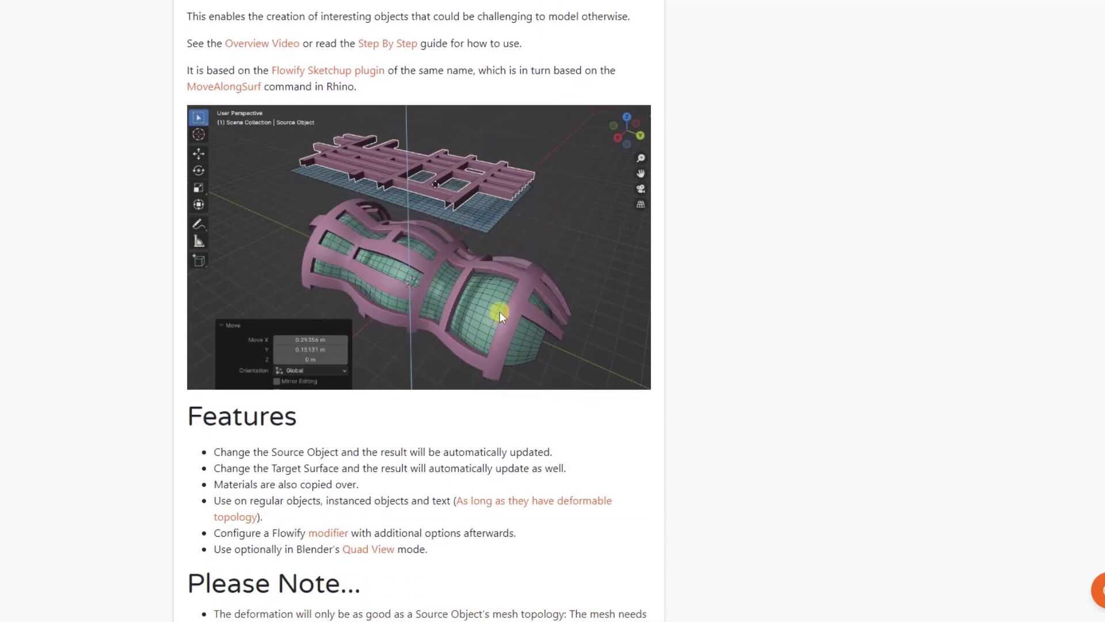
{"action": "scroll", "scroll_direction": "down", "scroll_amount": 3}
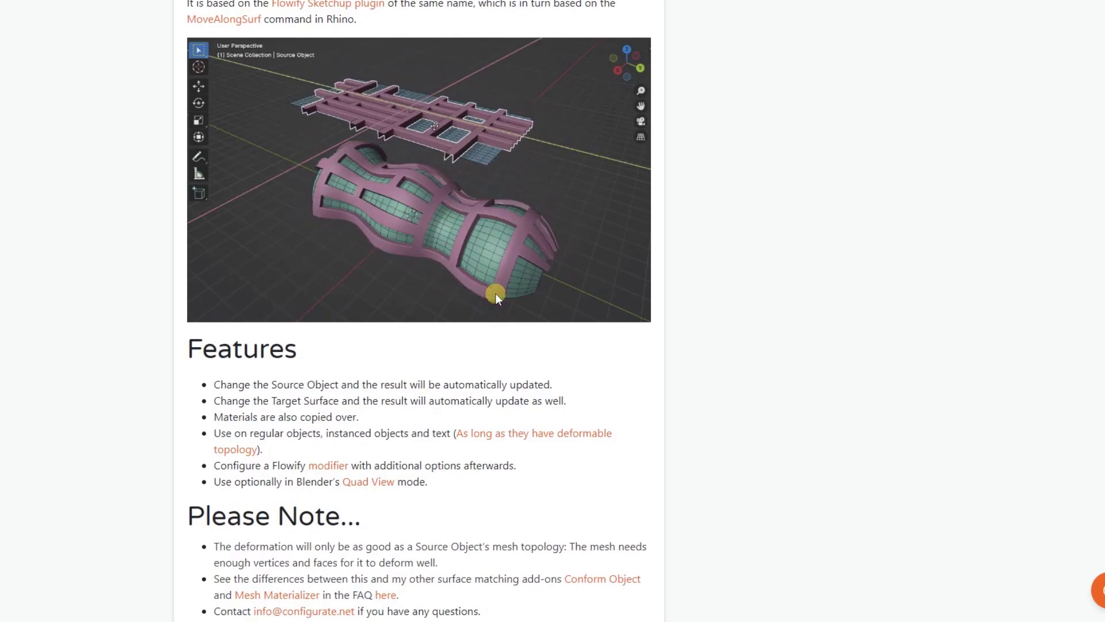
{"action": "scroll", "scroll_direction": "down", "scroll_amount": 3}
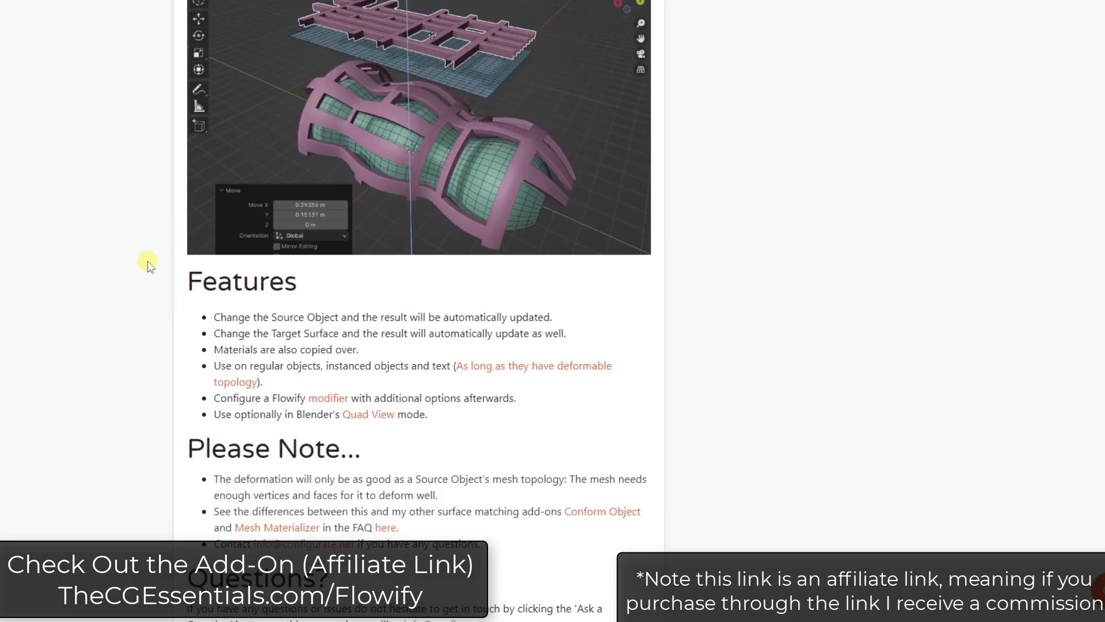
{"action": "scroll", "scroll_direction": "up", "scroll_amount": 3}
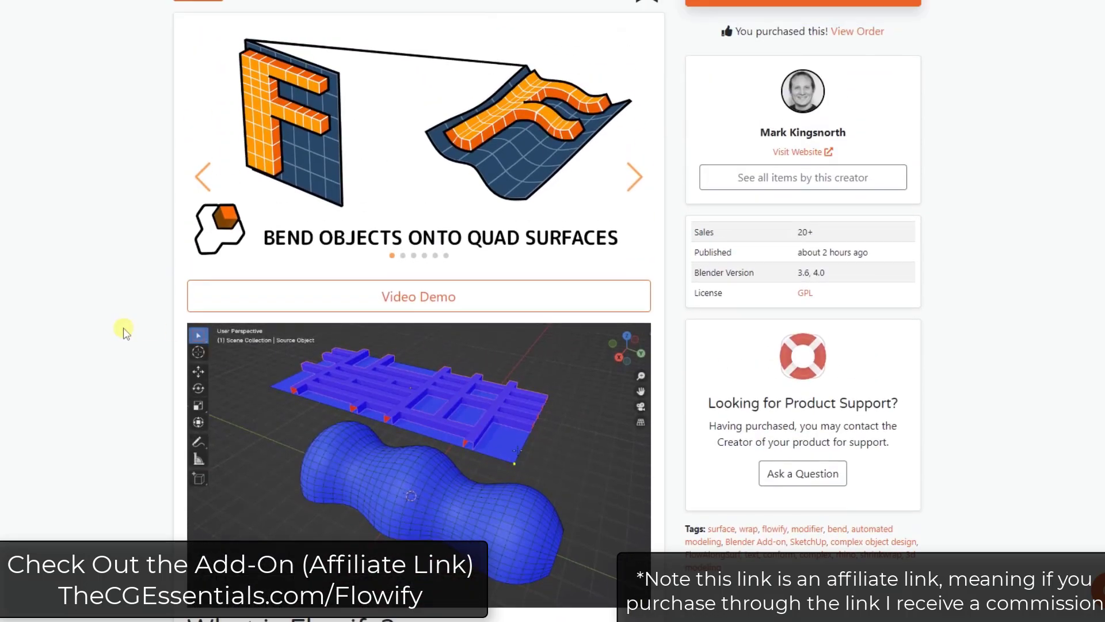
{"action": "scroll", "scroll_direction": "up", "scroll_amount": 3}
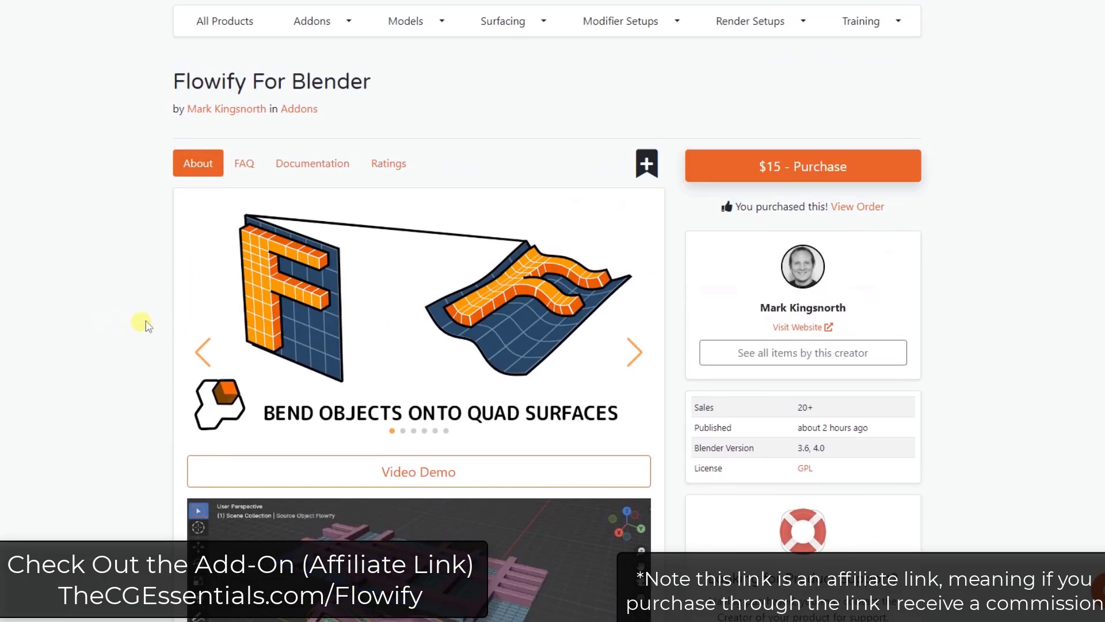
{"action": "scroll", "scroll_direction": "down", "scroll_amount": 3}
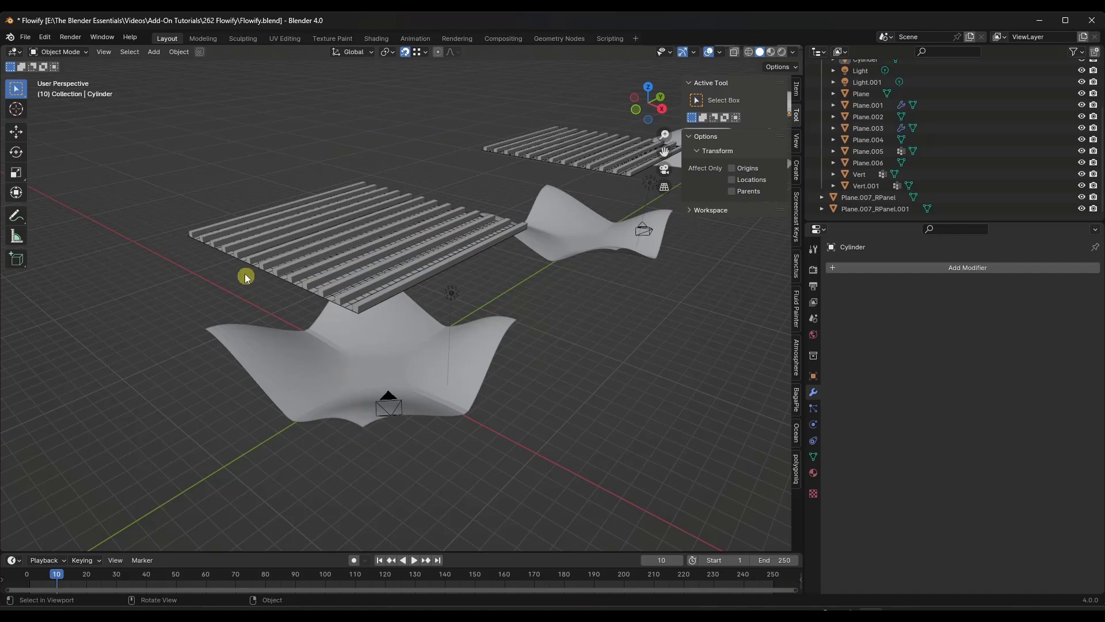
{"action": "mouse_move", "coordinate": [312, 358]}
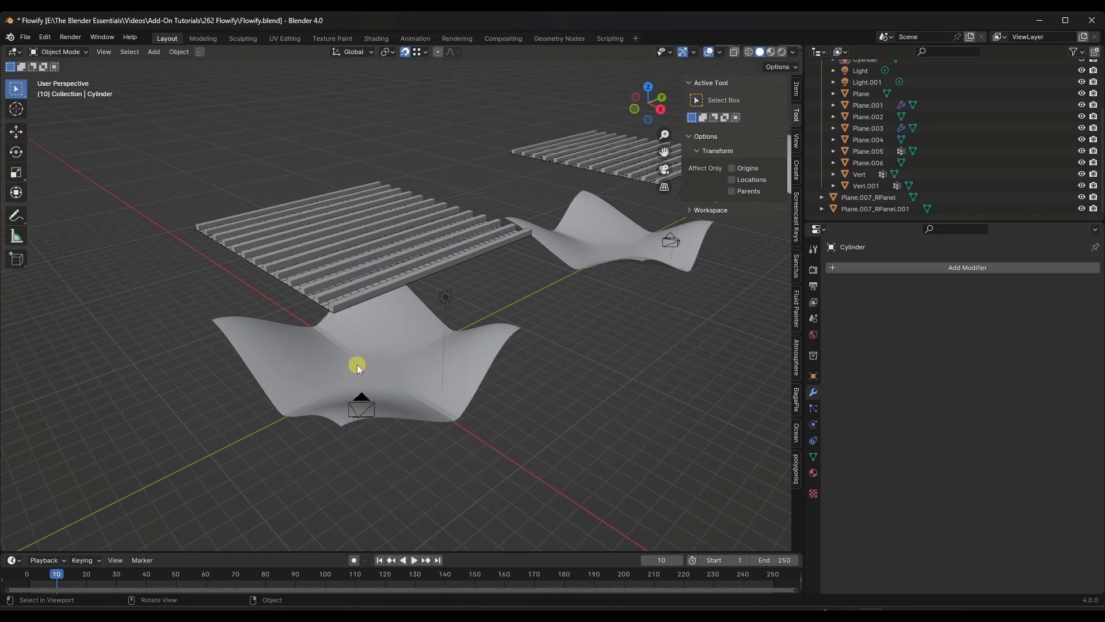
{"action": "mouse_move", "coordinate": [346, 352]}
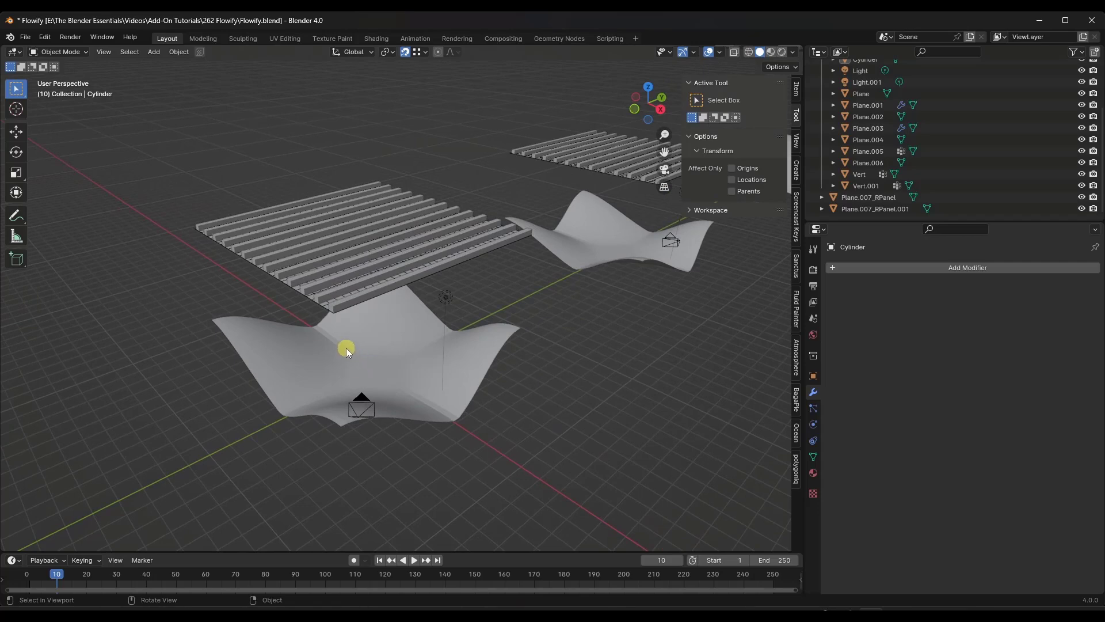
{"action": "mouse_move", "coordinate": [373, 331]}
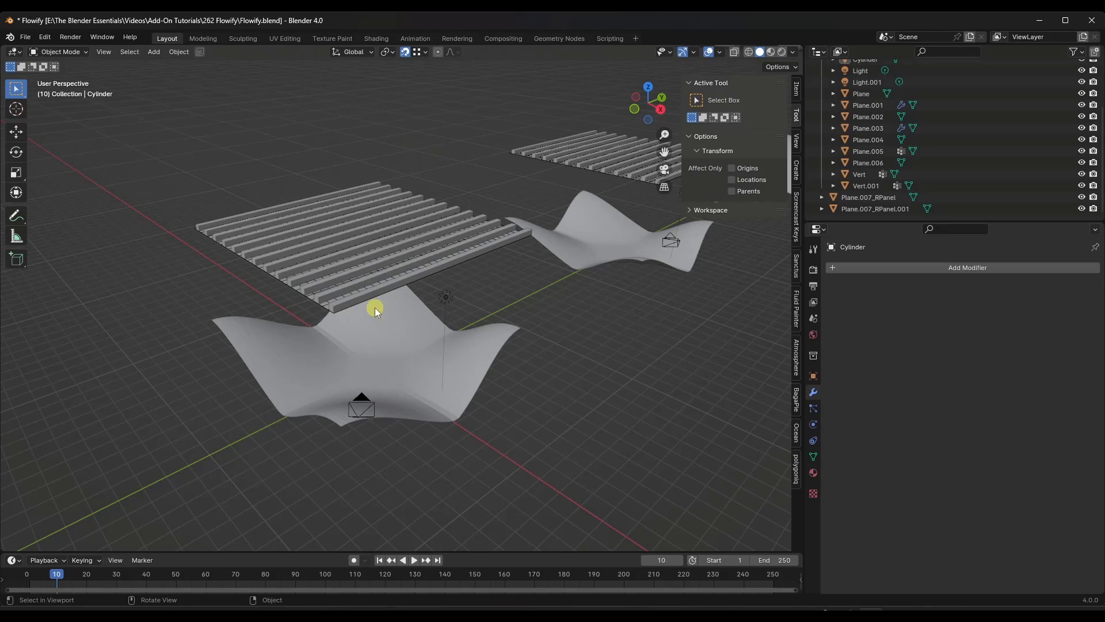
{"action": "mouse_move", "coordinate": [384, 312]}
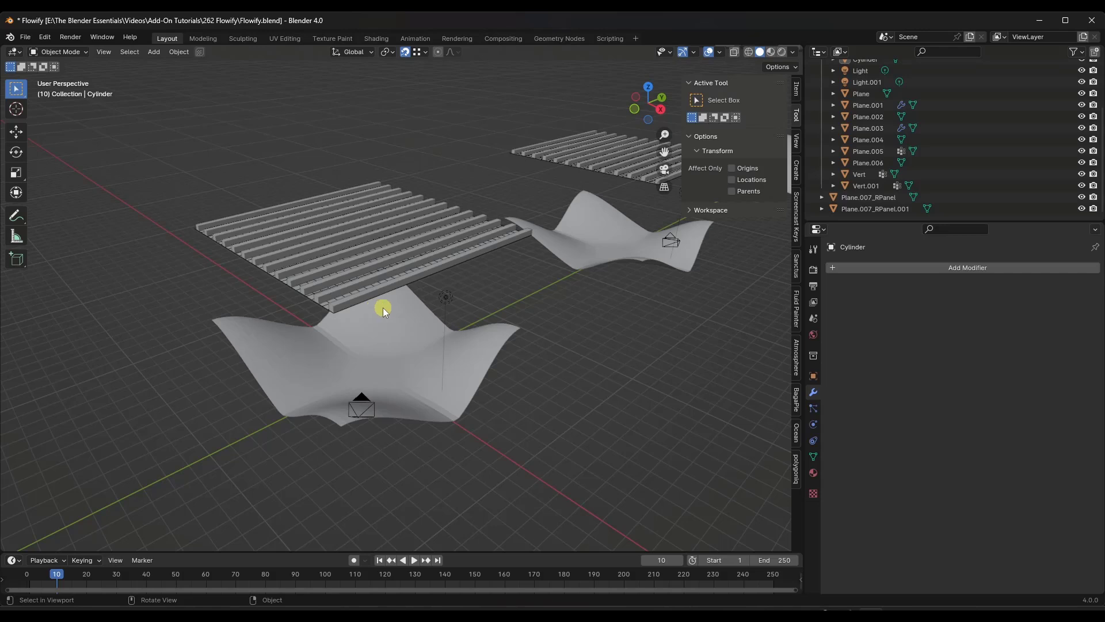
{"action": "mouse_move", "coordinate": [387, 359]}
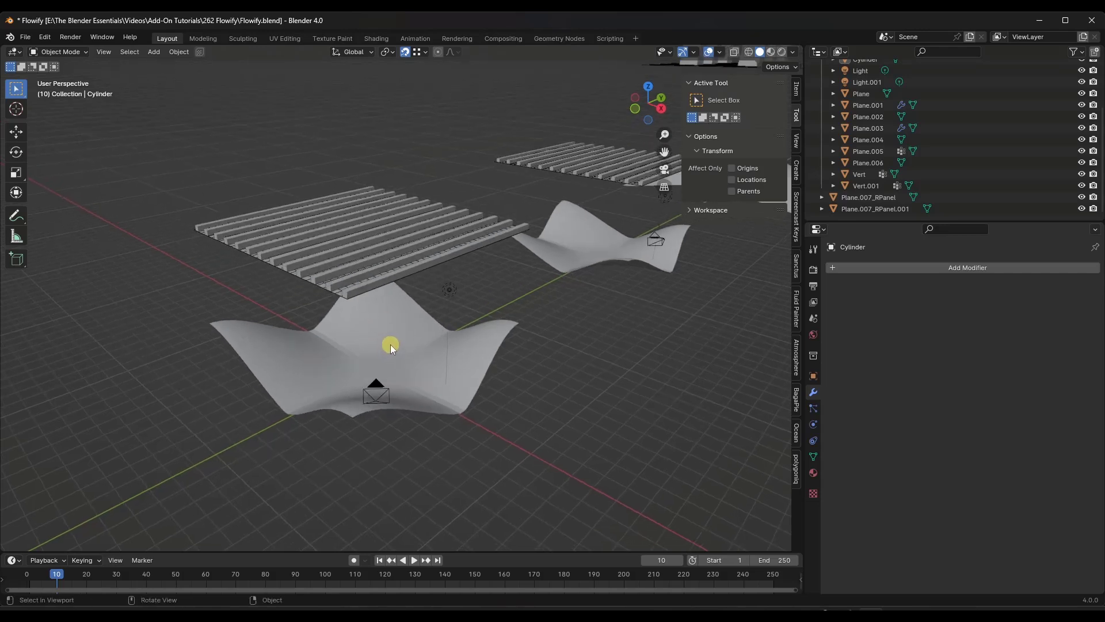
- Select Plane.001, cancel a first Flowify run, then flip the slat faces' normals in Edit Mode
{"action": "left_click", "coordinate": [350, 296]}
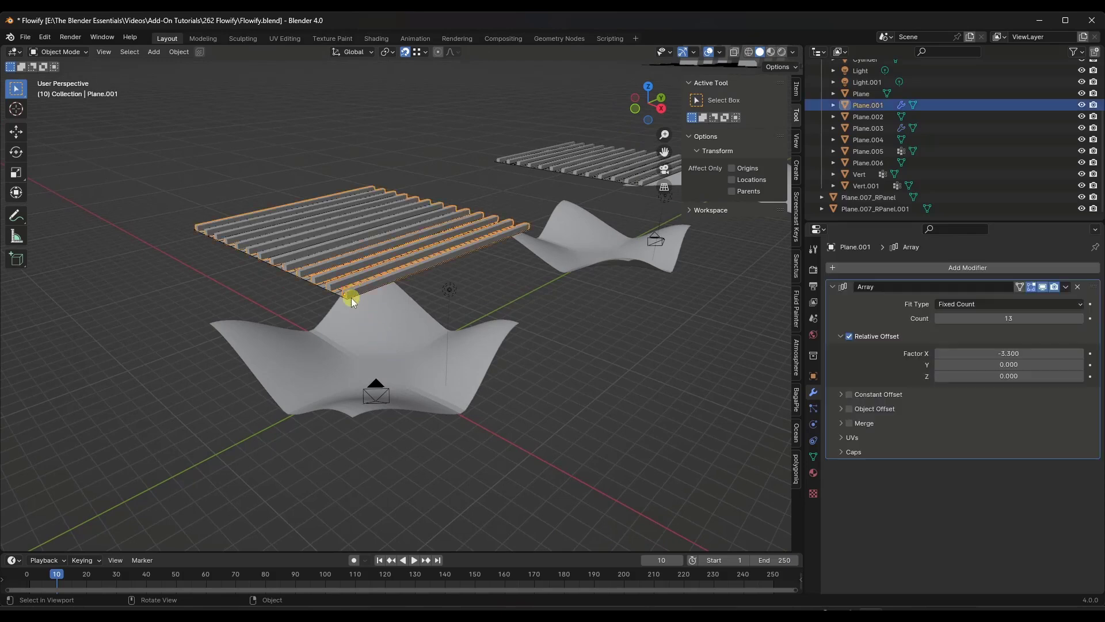
{"action": "left_click_drag", "start_coordinate": [353, 299], "coordinate": [215, 225]}
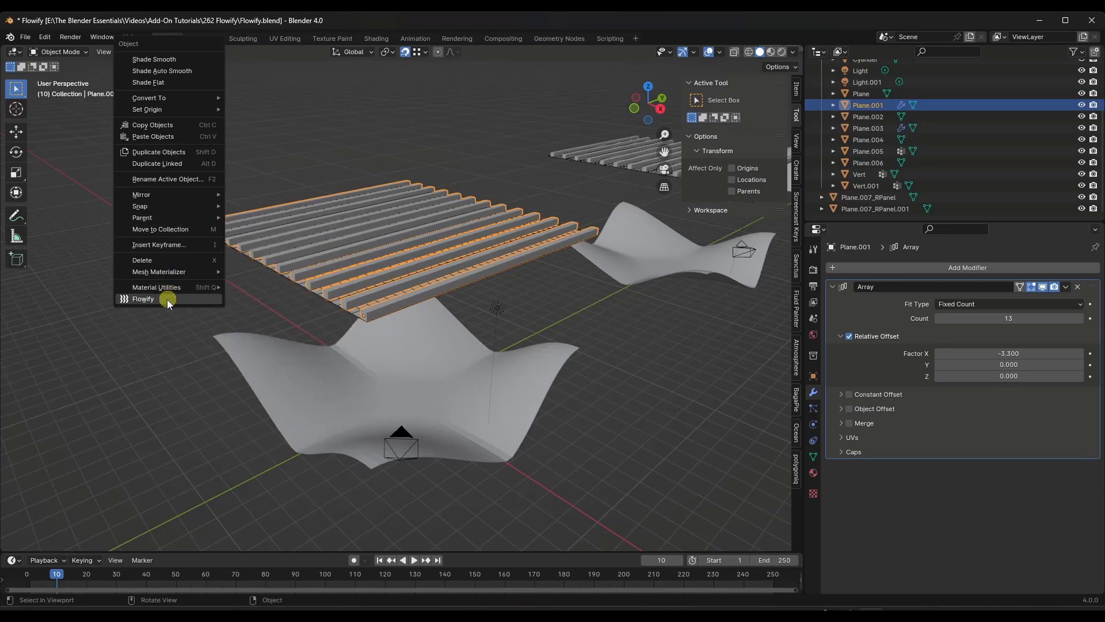
{"action": "left_click", "coordinate": [142, 298]}
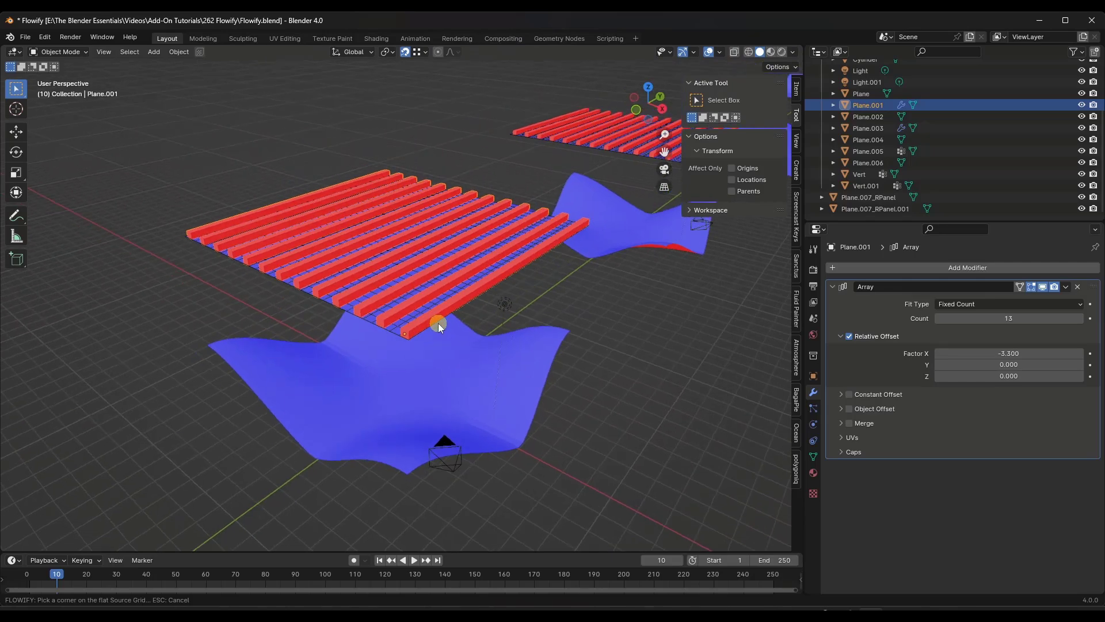
{"action": "key", "text": "Tab"}
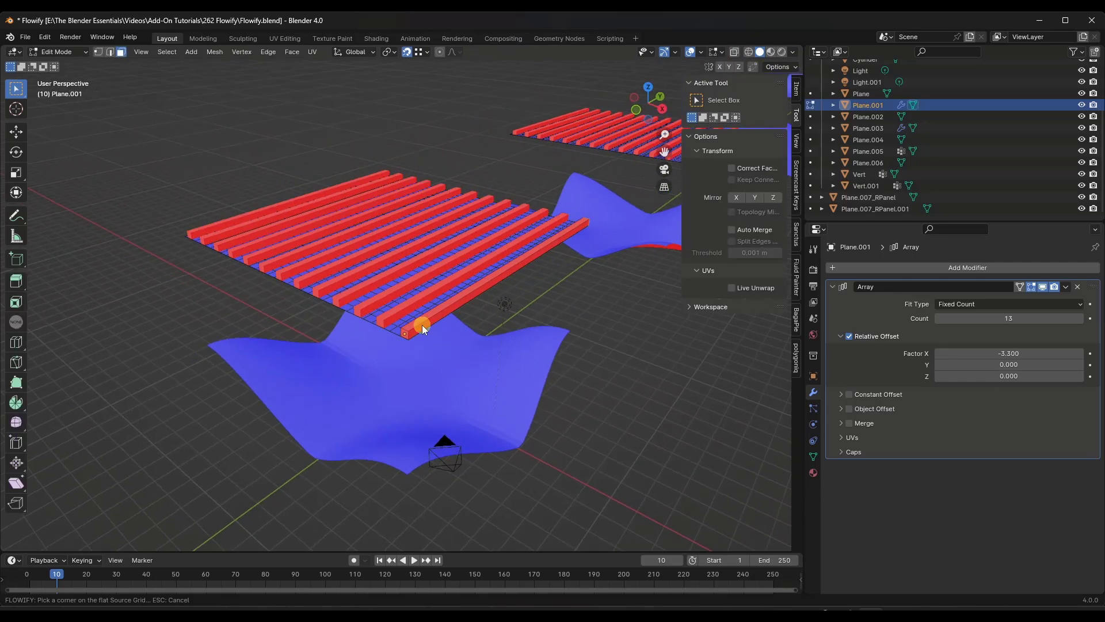
{"action": "key", "text": "Escape"}
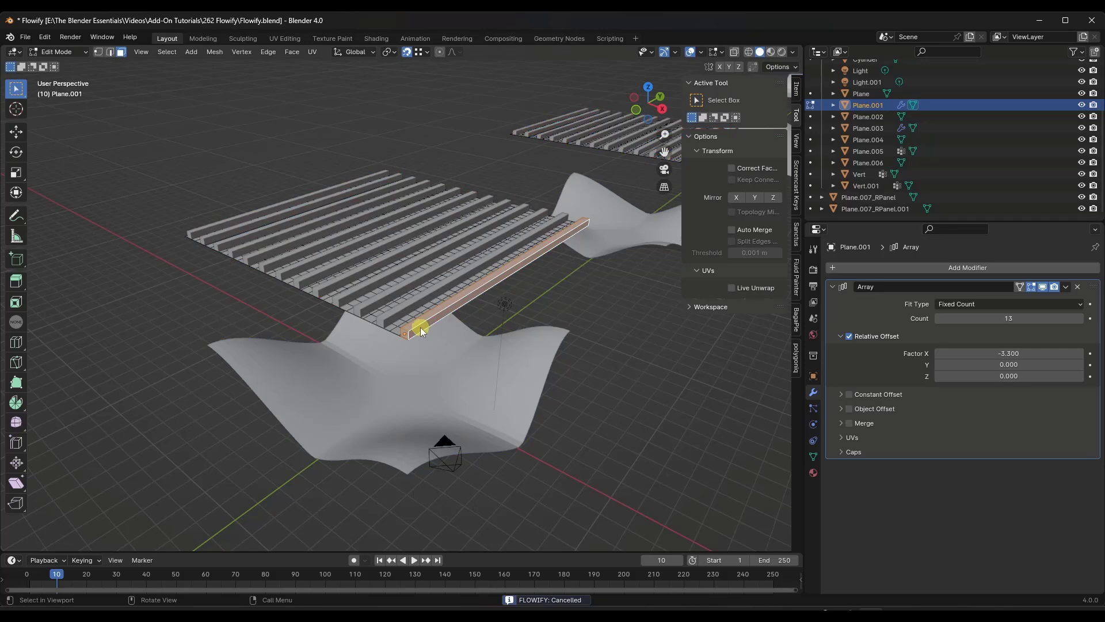
{"action": "left_click", "coordinate": [214, 51]}
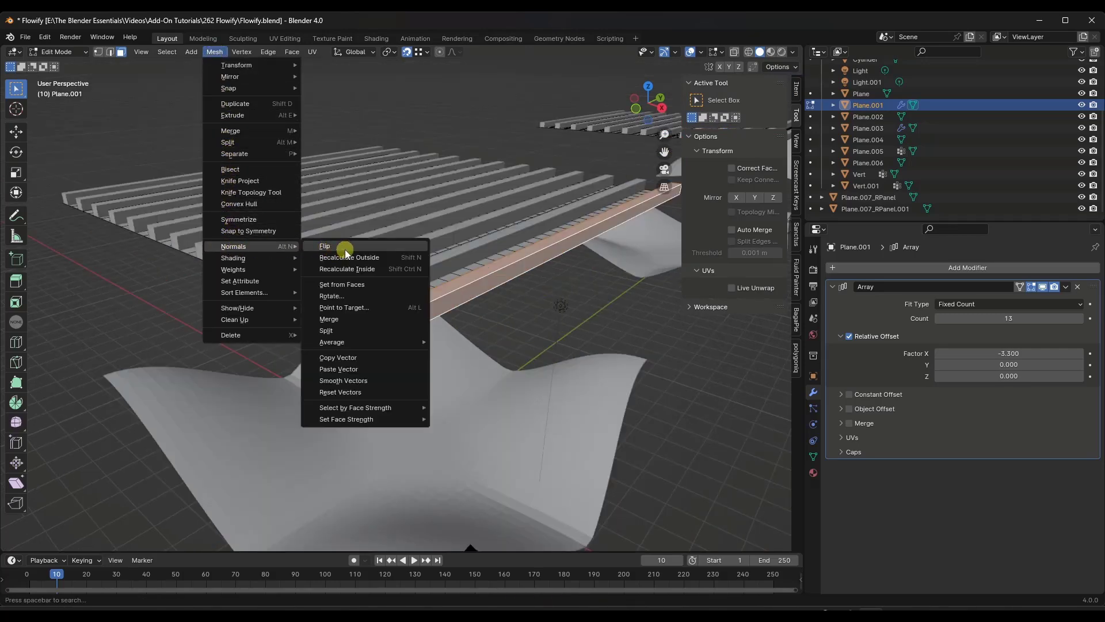
{"action": "left_click", "coordinate": [325, 247]}
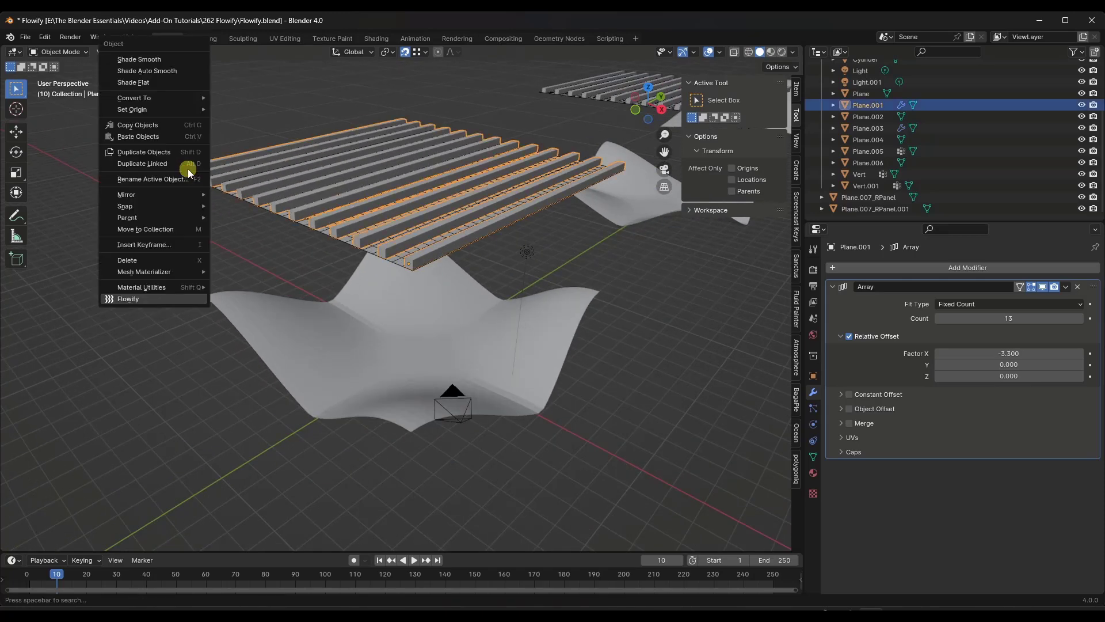
- Rerun Flowify on the slat array and pick the flat grid corner that anchors the slats
{"action": "left_click", "coordinate": [128, 298]}
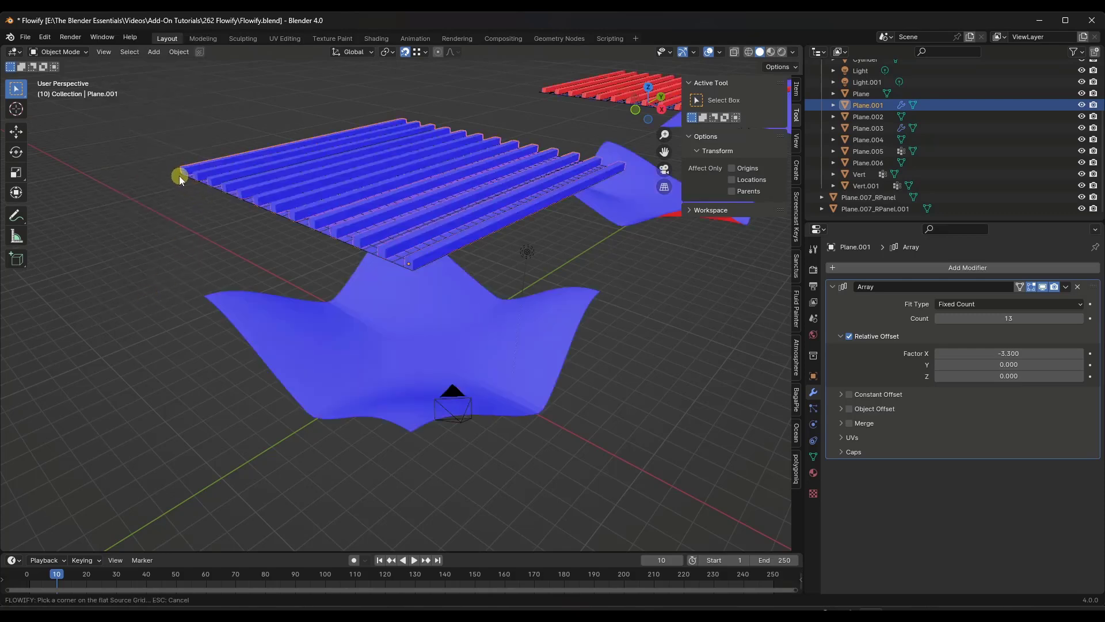
{"action": "mouse_move", "coordinate": [435, 261]}
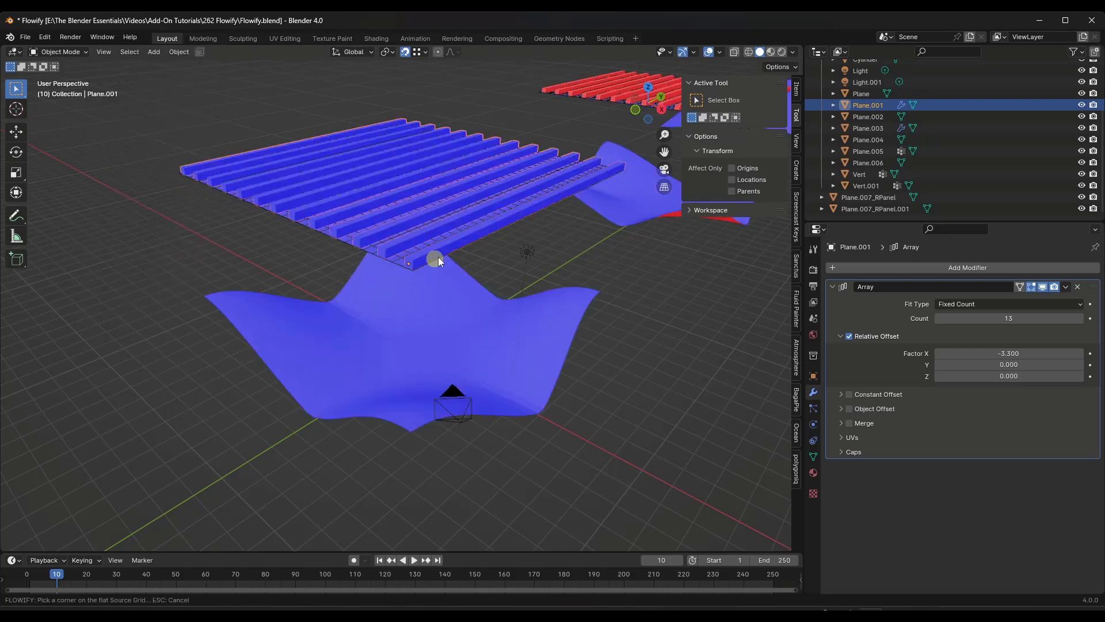
{"action": "mouse_move", "coordinate": [606, 173]}
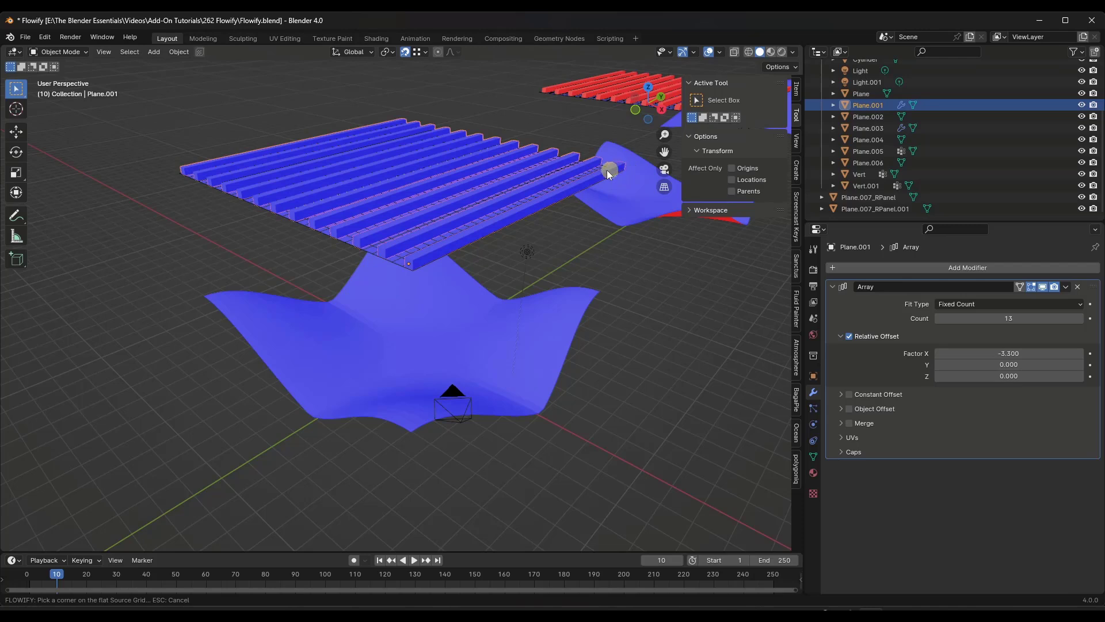
{"action": "mouse_move", "coordinate": [317, 308]}
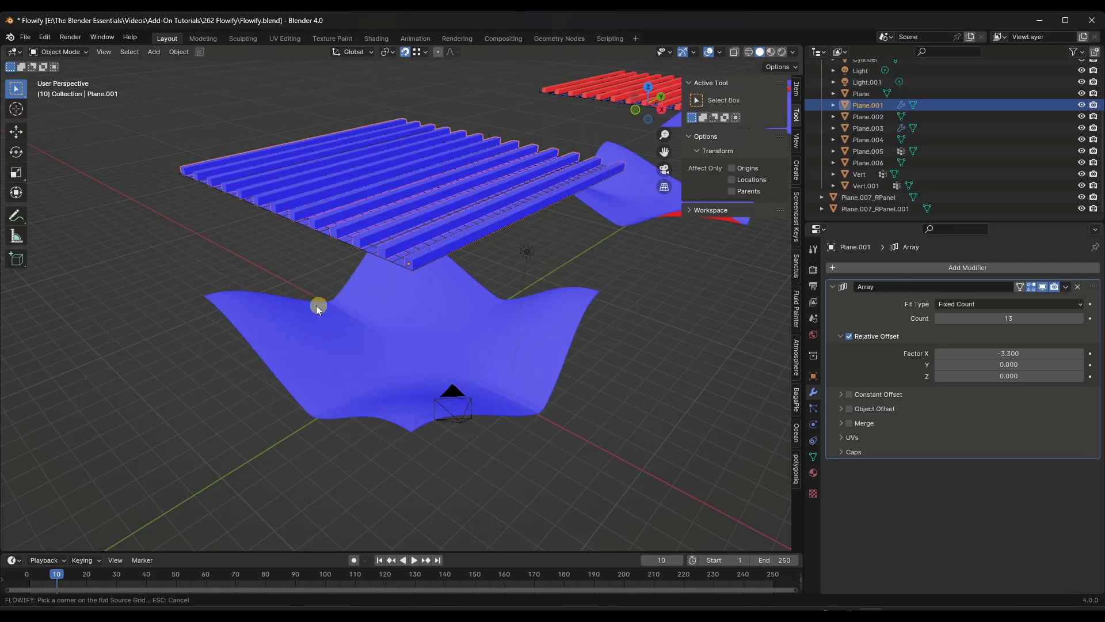
{"action": "mouse_move", "coordinate": [182, 176]}
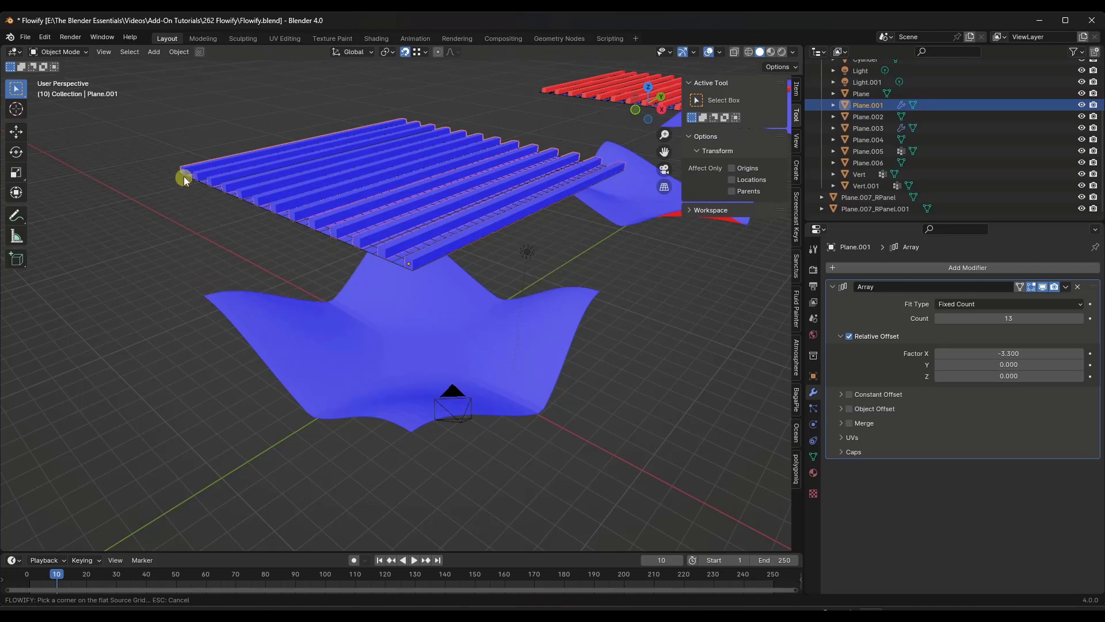
{"action": "mouse_move", "coordinate": [182, 176]}
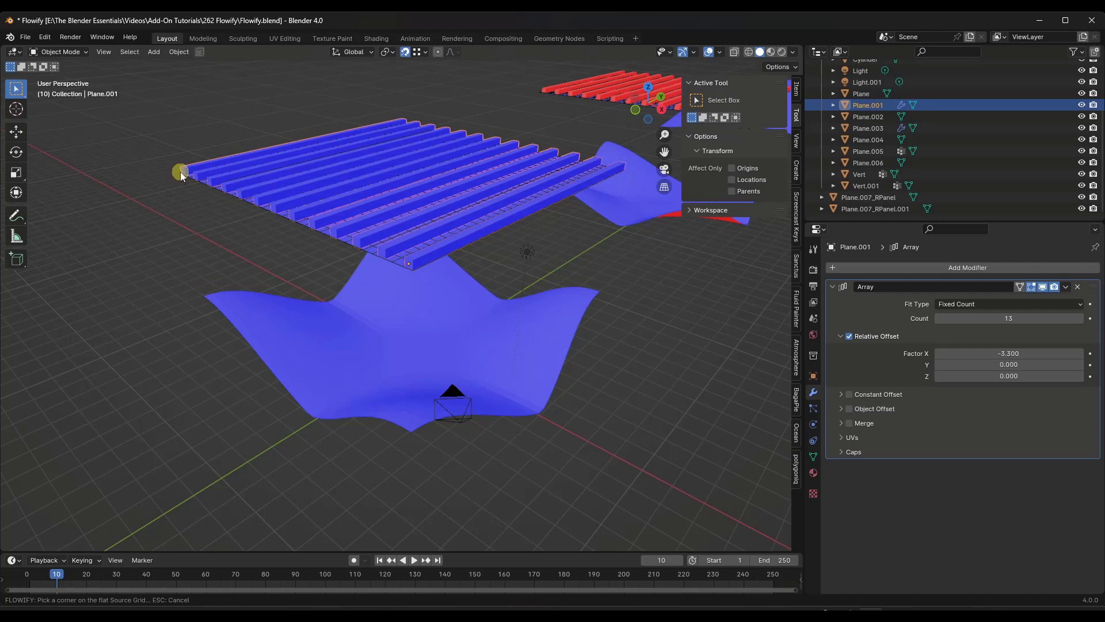
{"action": "left_click", "coordinate": [181, 174]}
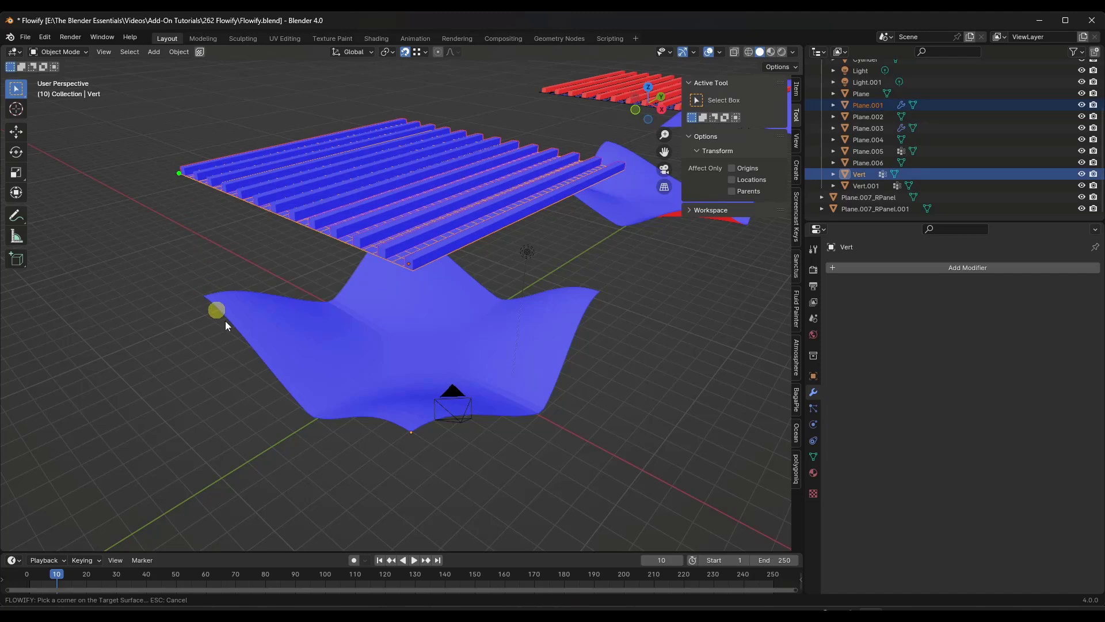
{"action": "mouse_move", "coordinate": [605, 293]}
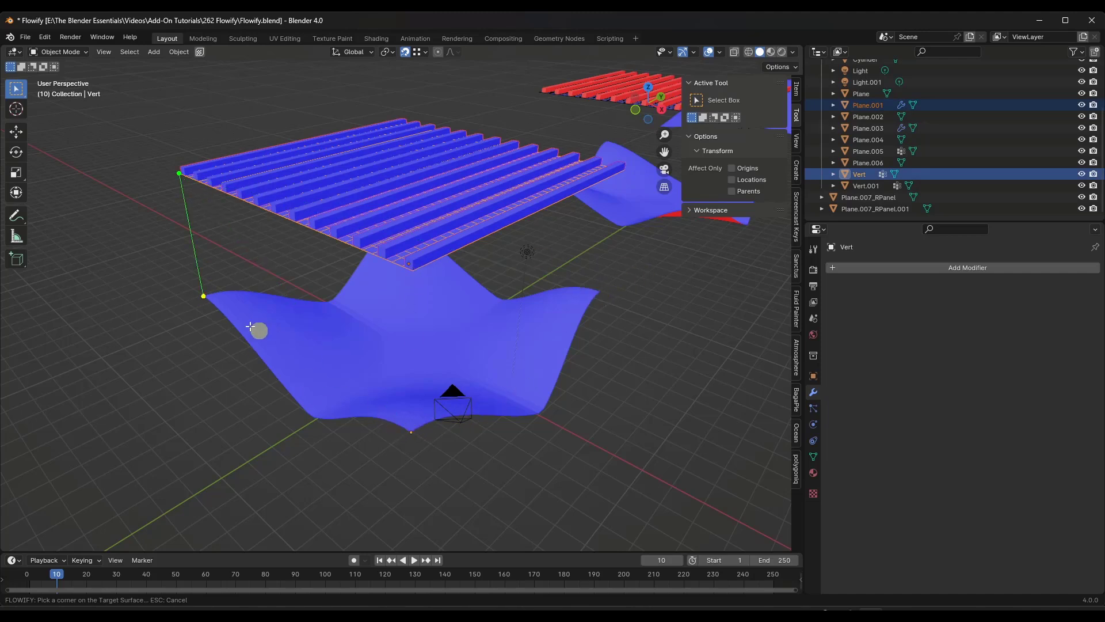
{"action": "mouse_move", "coordinate": [591, 301]}
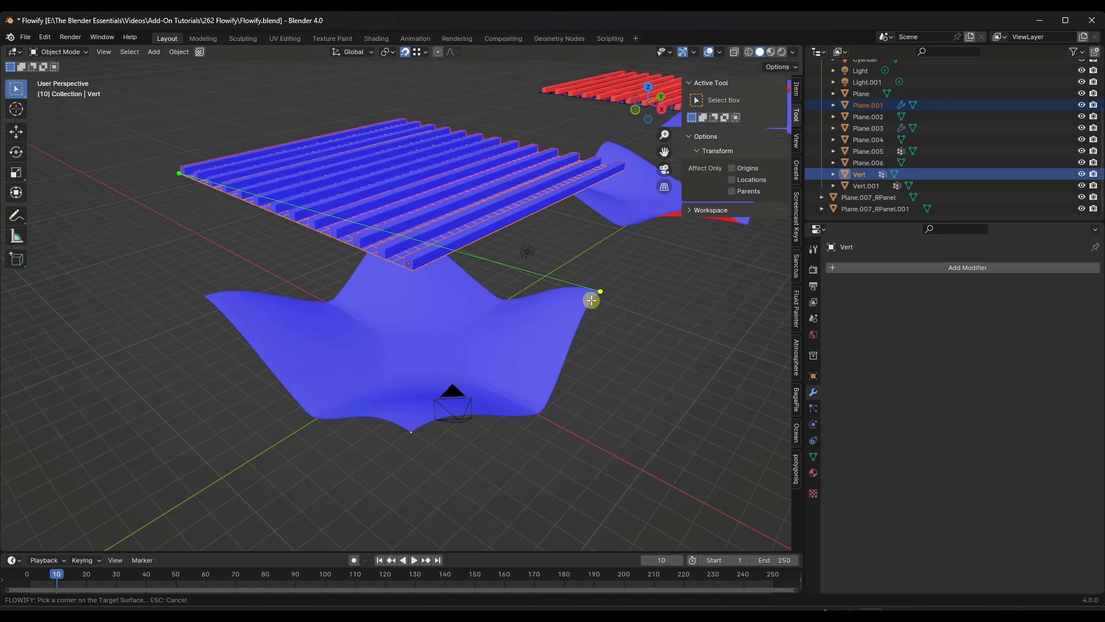
{"action": "mouse_move", "coordinate": [204, 296]}
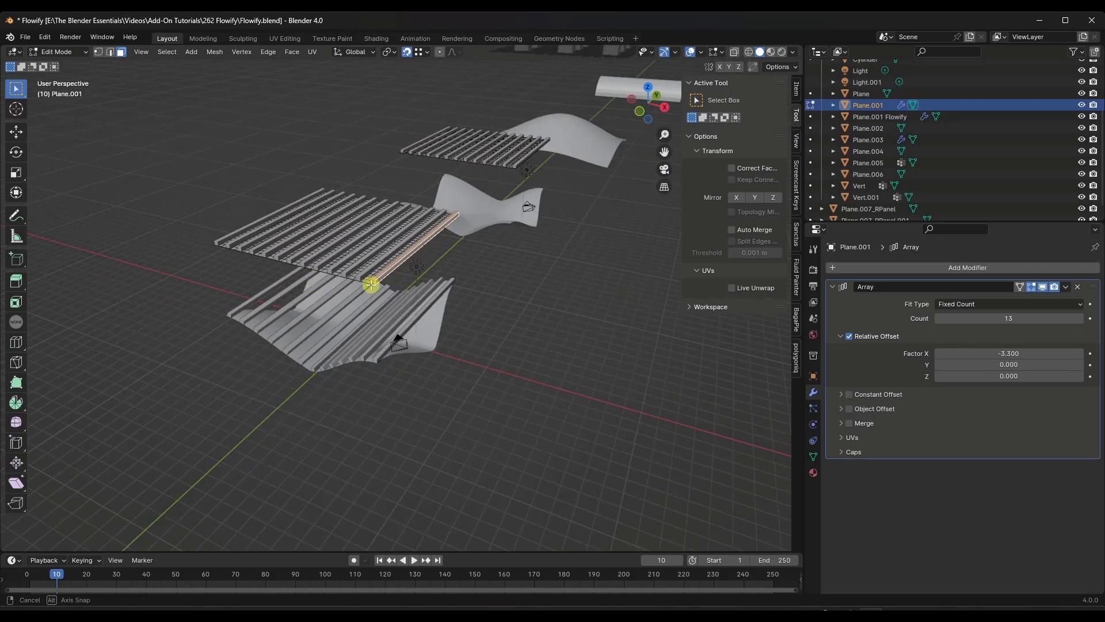
- Leave Edit Mode on the first flowed slats and return to Object Mode for Plane.003
{"action": "key", "text": "Tab"}
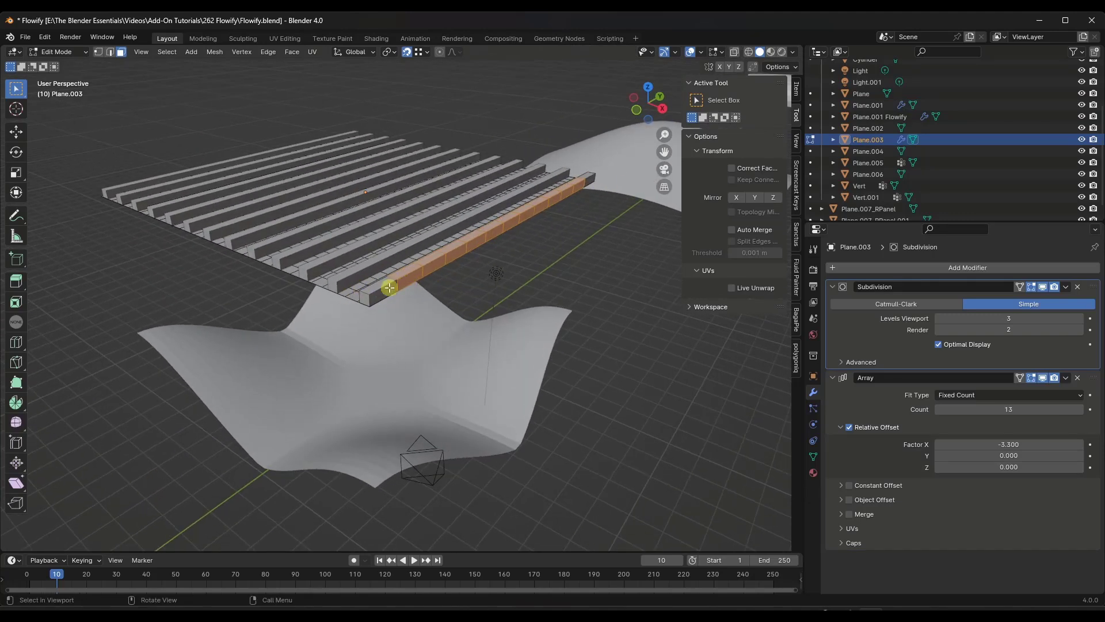
{"action": "key", "text": "Tab"}
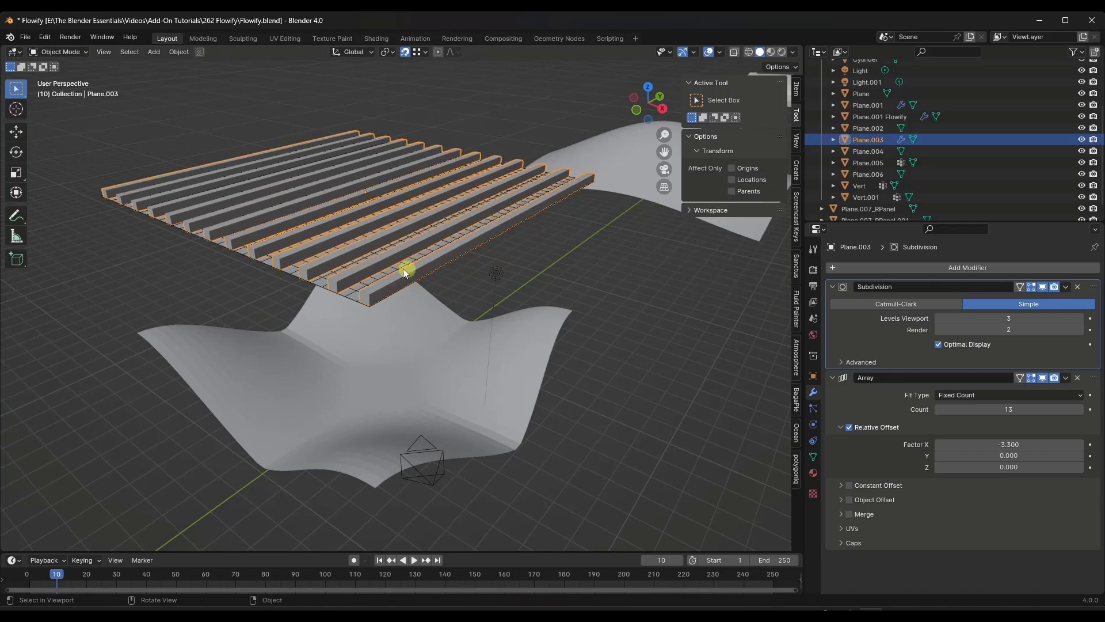
{"action": "mouse_move", "coordinate": [381, 291]}
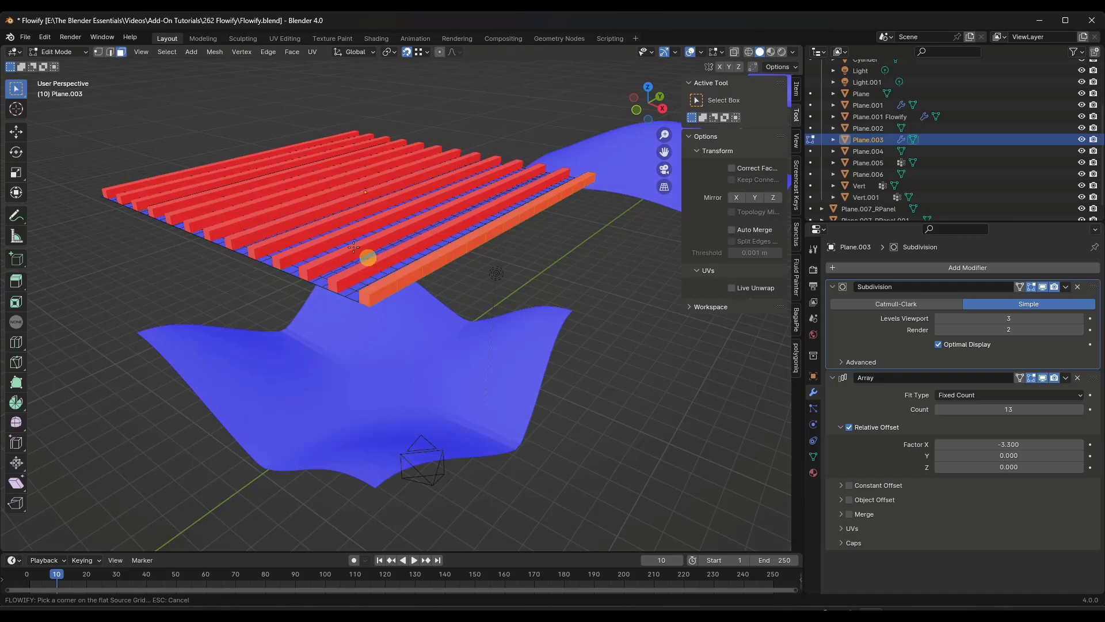
- Finish flowing the second slat array onto its wavy surface and select source Plane.003 to move it
{"action": "left_click", "coordinate": [214, 37]}
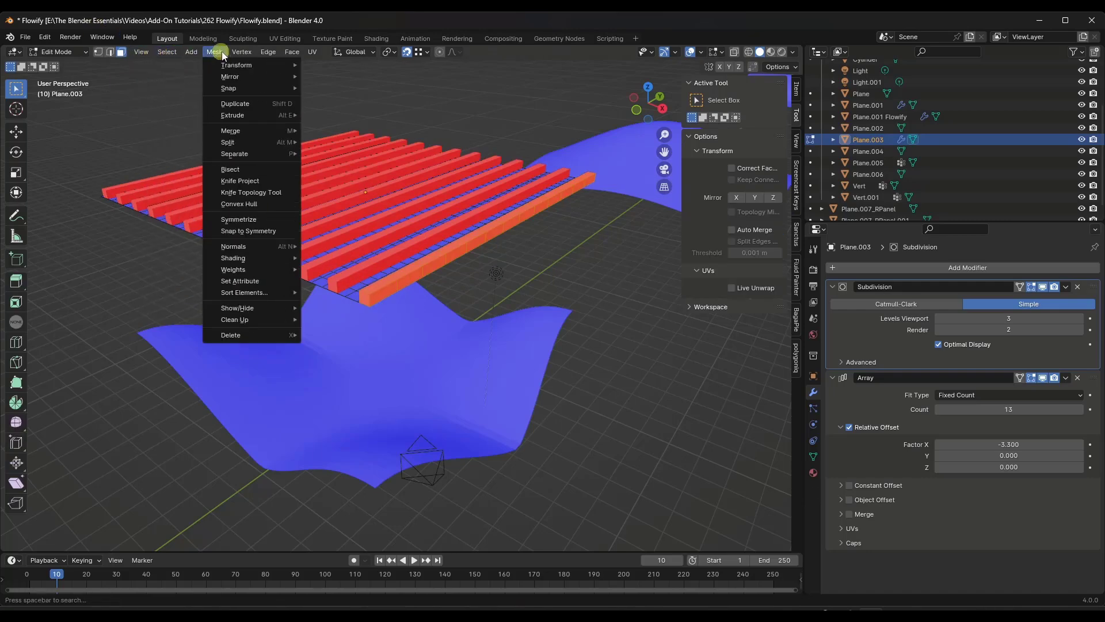
{"action": "left_click", "coordinate": [234, 246]}
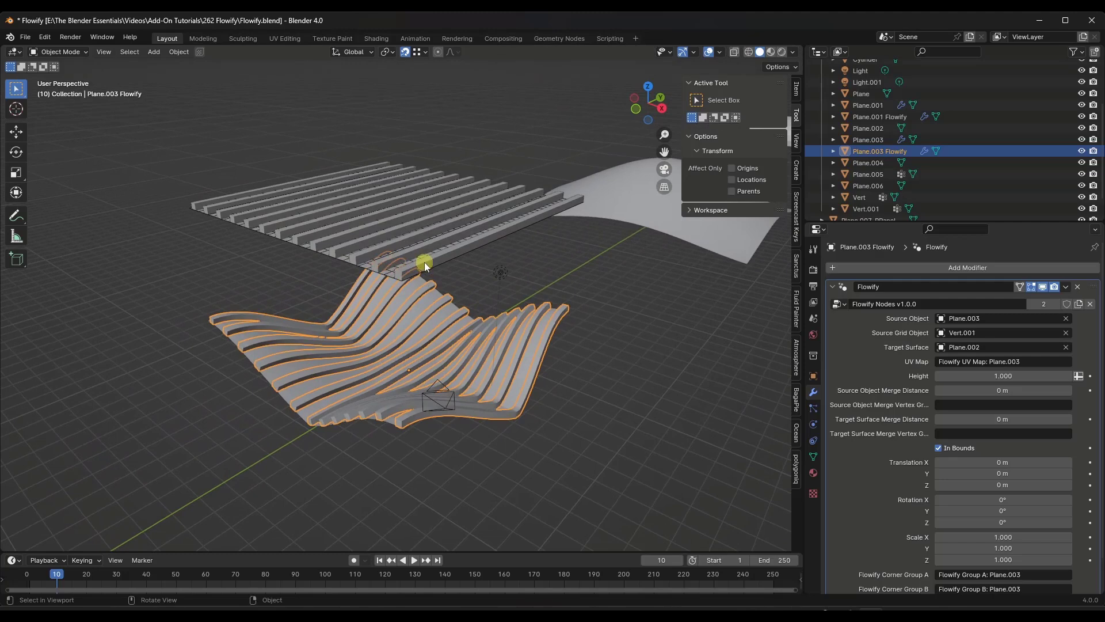
{"action": "left_click", "coordinate": [868, 140]}
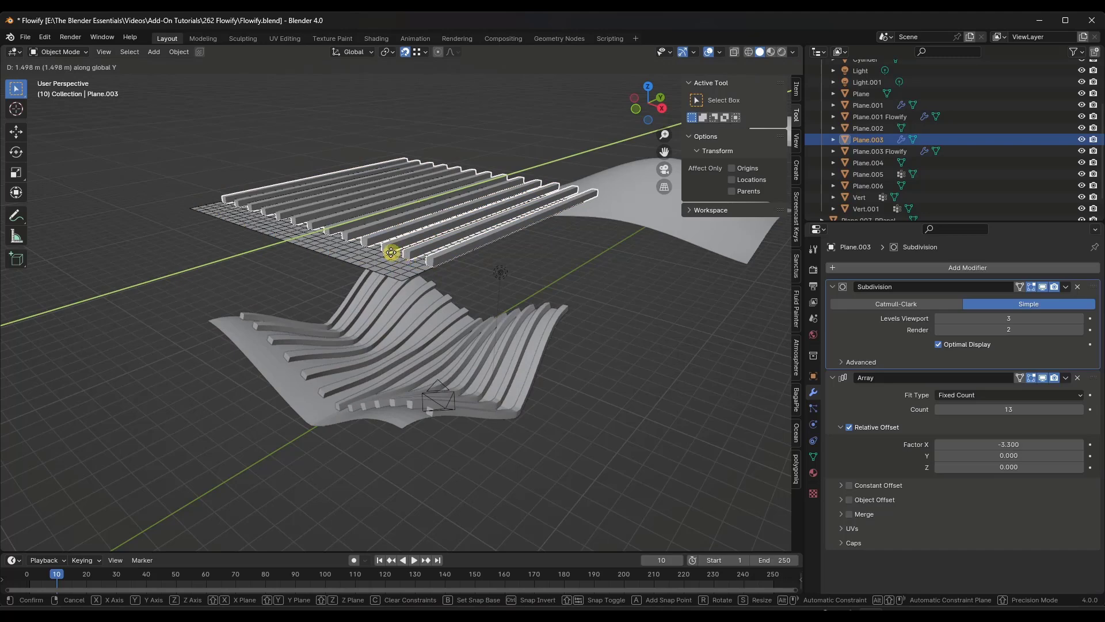
{"action": "mouse_move", "coordinate": [574, 297]}
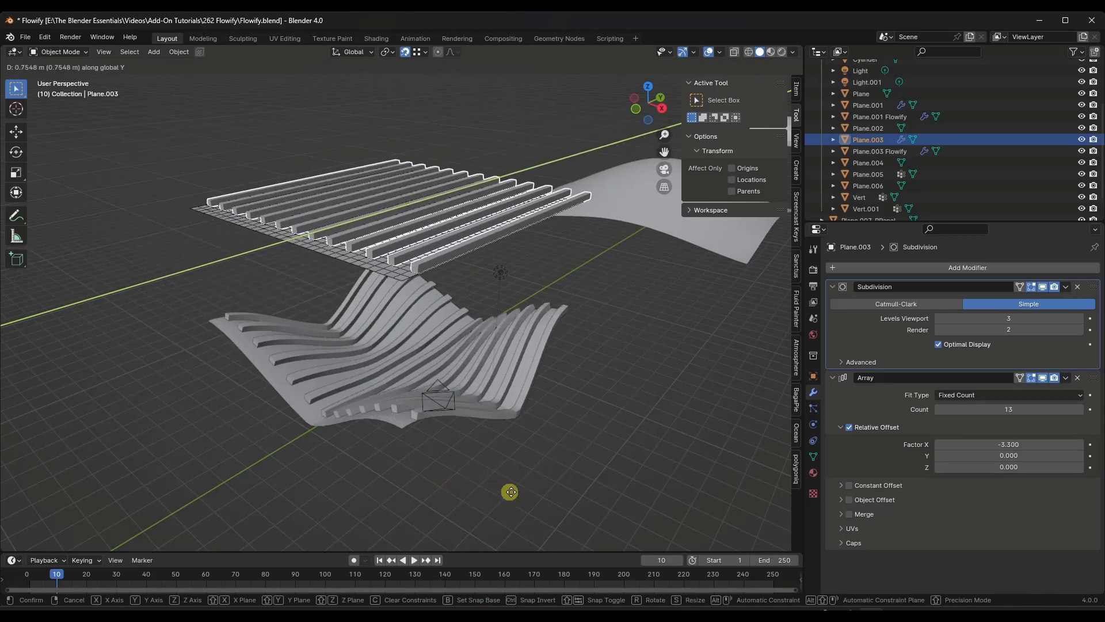
{"action": "mouse_move", "coordinate": [550, 489]}
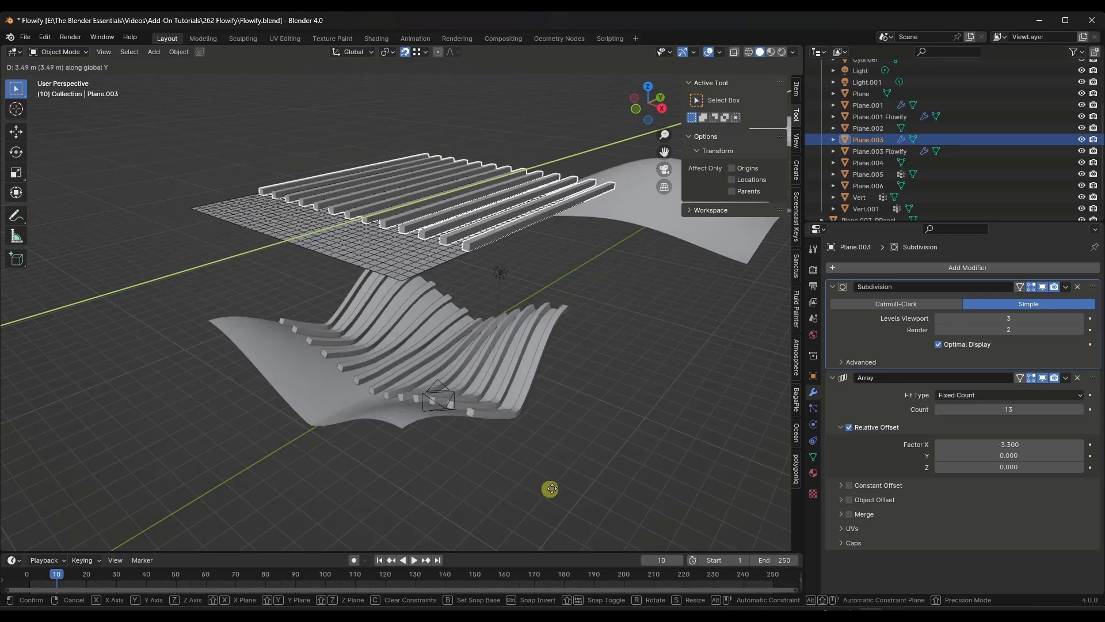
{"action": "mouse_move", "coordinate": [525, 483]}
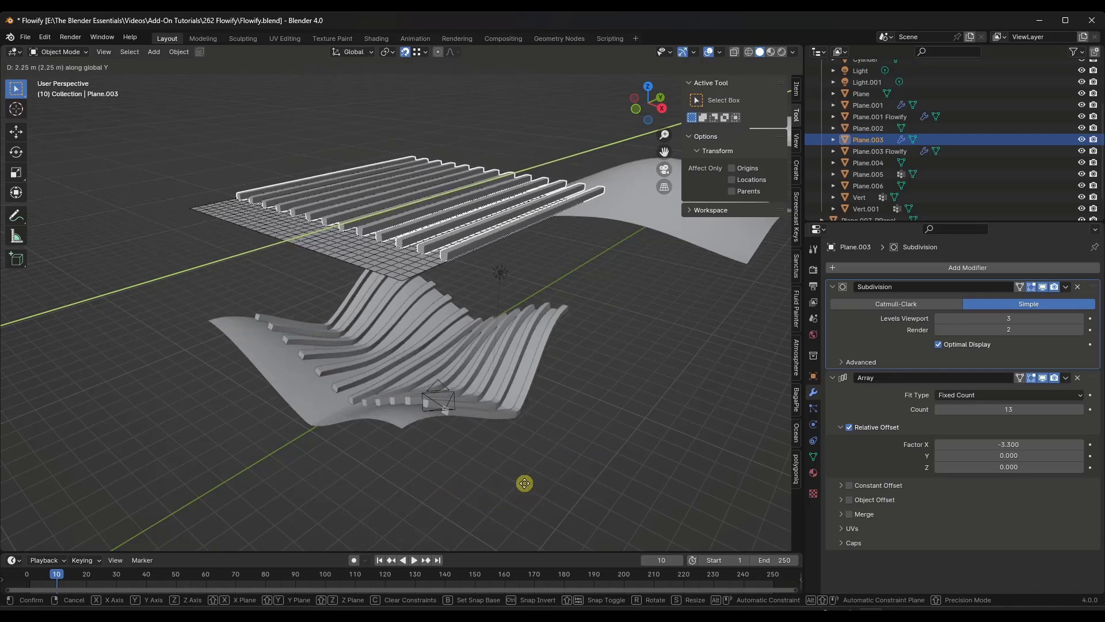
{"action": "mouse_move", "coordinate": [566, 226]}
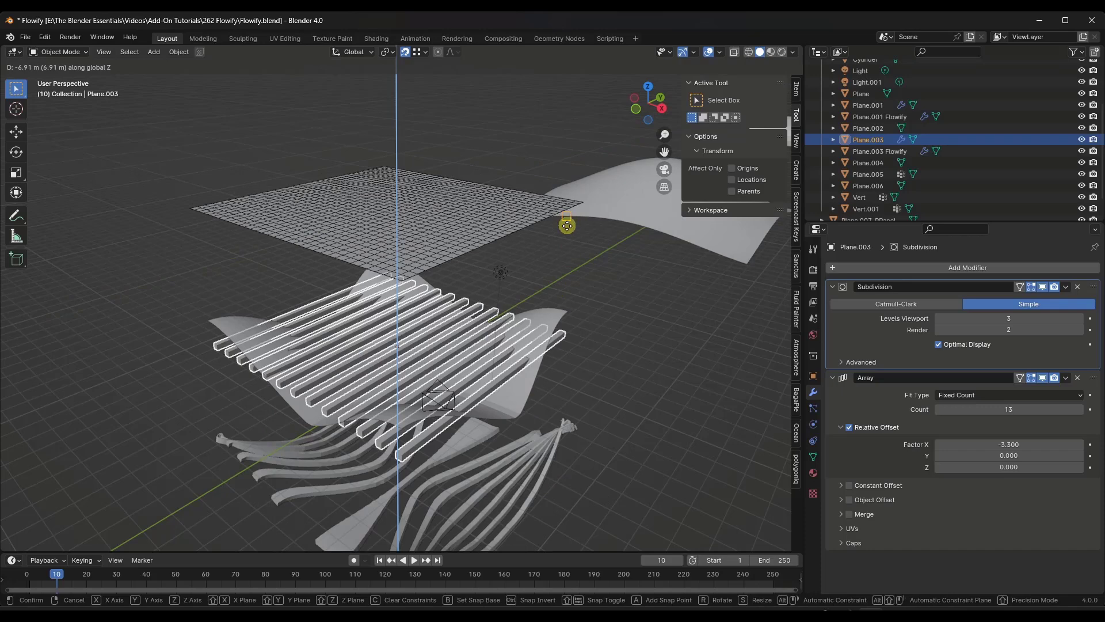
{"action": "mouse_move", "coordinate": [649, 234]}
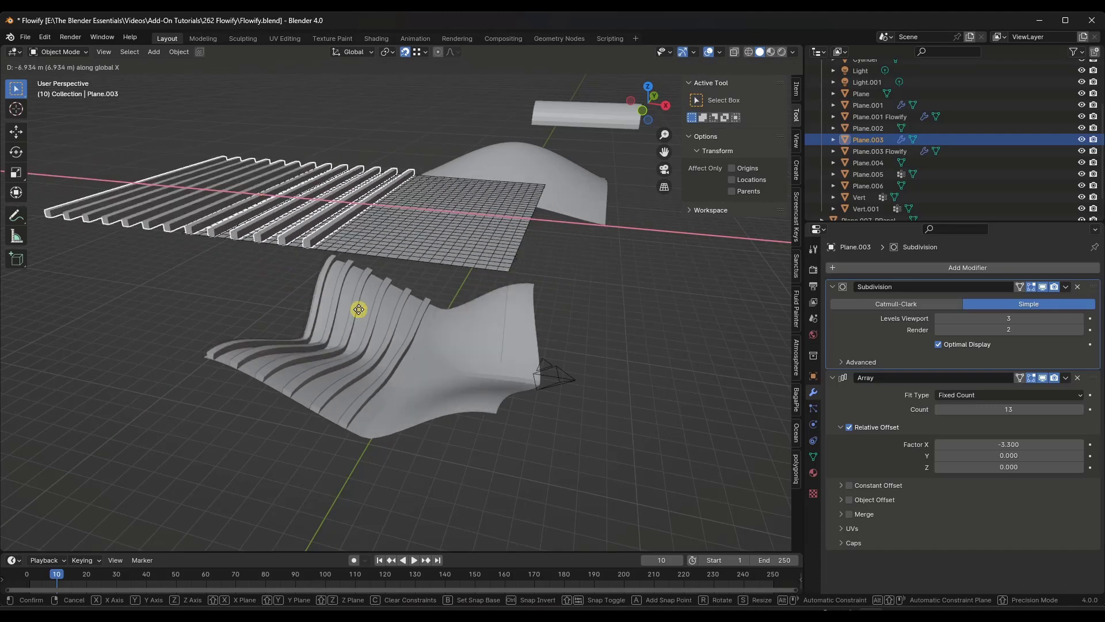
{"action": "mouse_move", "coordinate": [458, 350]}
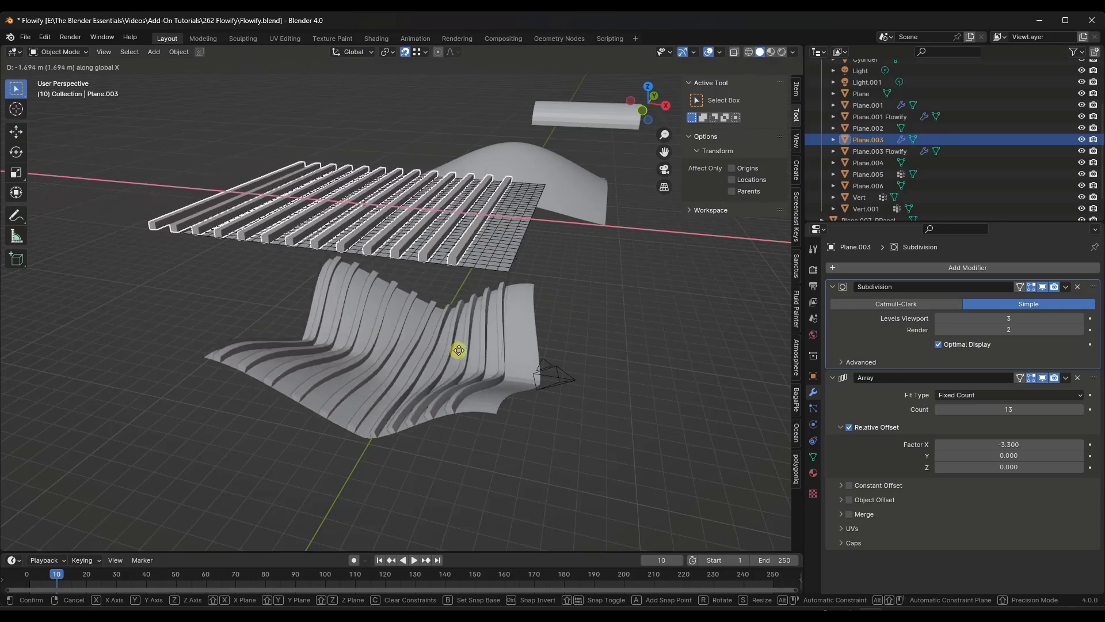
{"action": "mouse_move", "coordinate": [430, 355]}
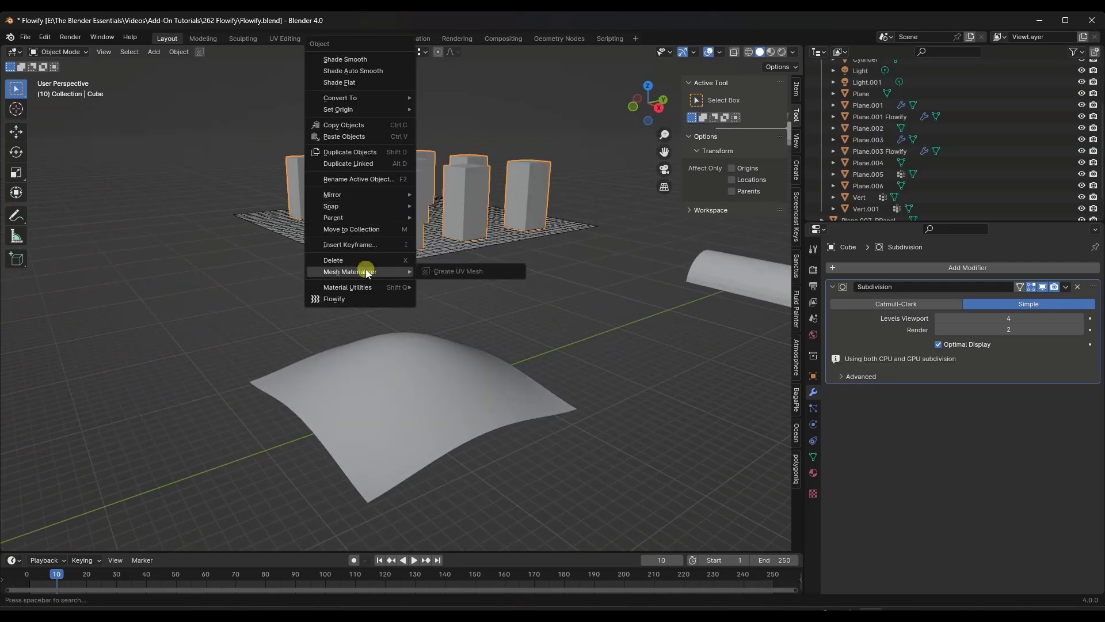
- Flowify the Cube box towers from a flat grid corner onto the matching domed-surface corner
{"action": "left_click", "coordinate": [334, 299]}
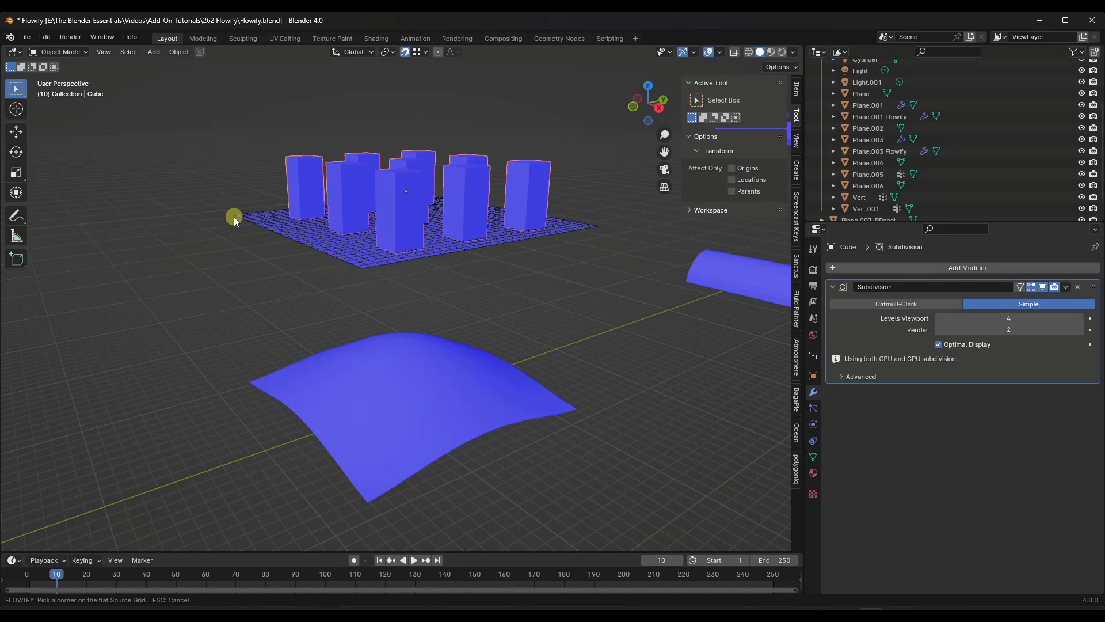
{"action": "left_click", "coordinate": [233, 215]}
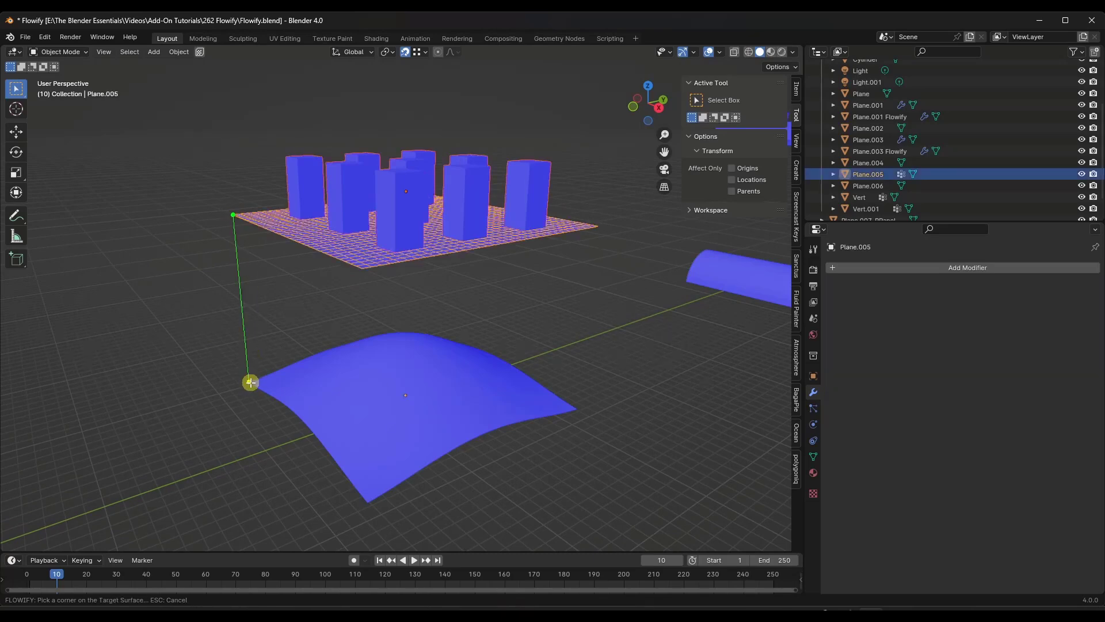
{"action": "left_click", "coordinate": [515, 349]}
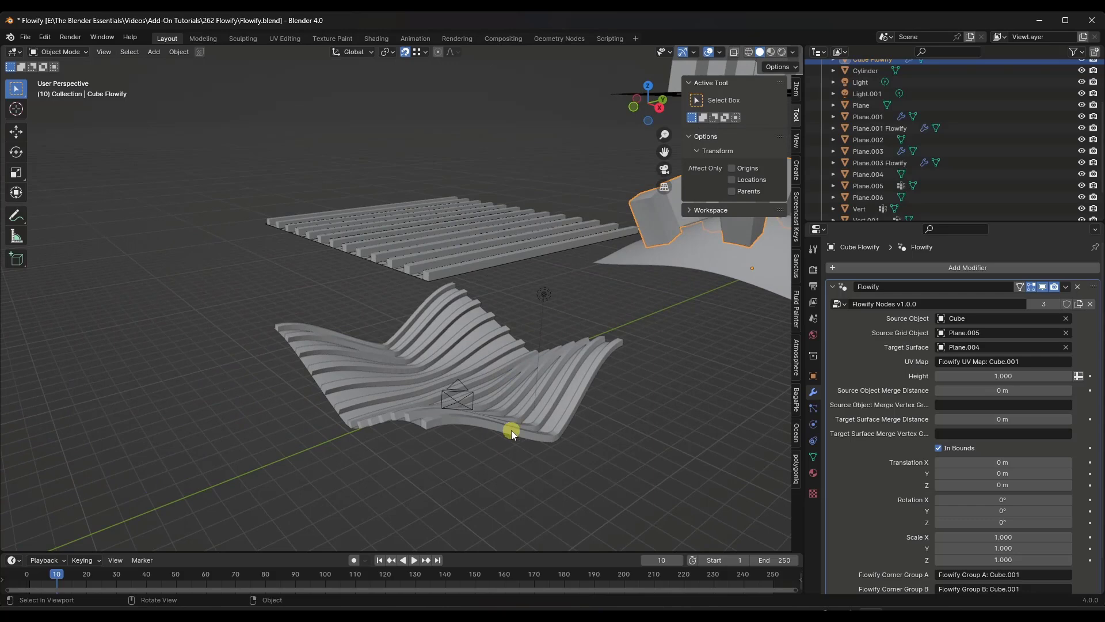
- Inspect the Plane.003 Flowify result, then select the original slat array and its modifiers
{"action": "left_click", "coordinate": [880, 162]}
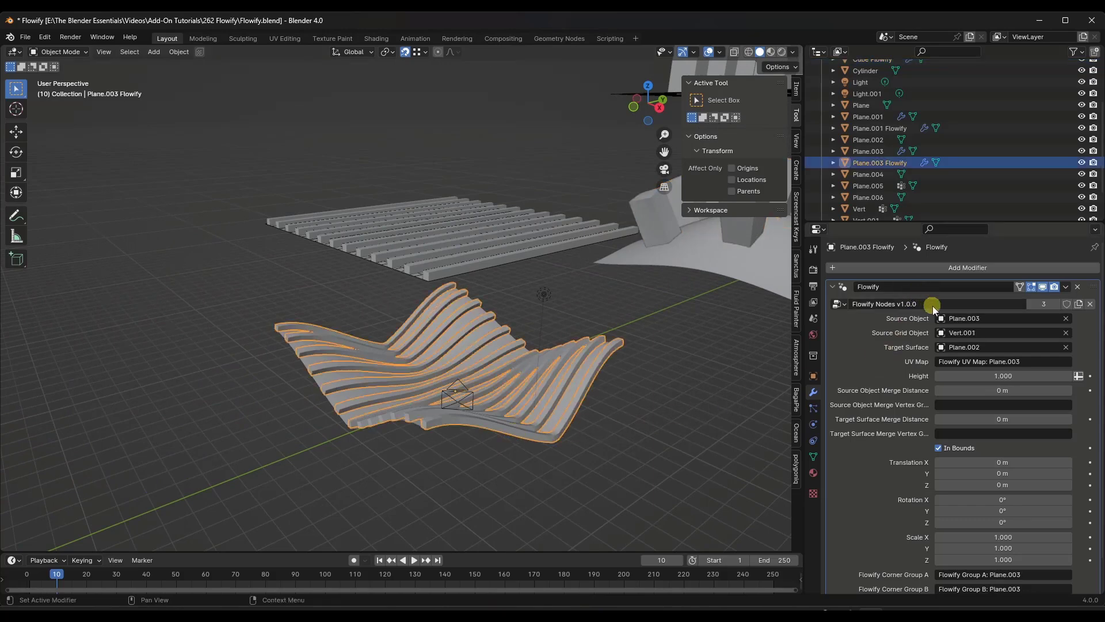
{"action": "mouse_move", "coordinate": [1028, 336]}
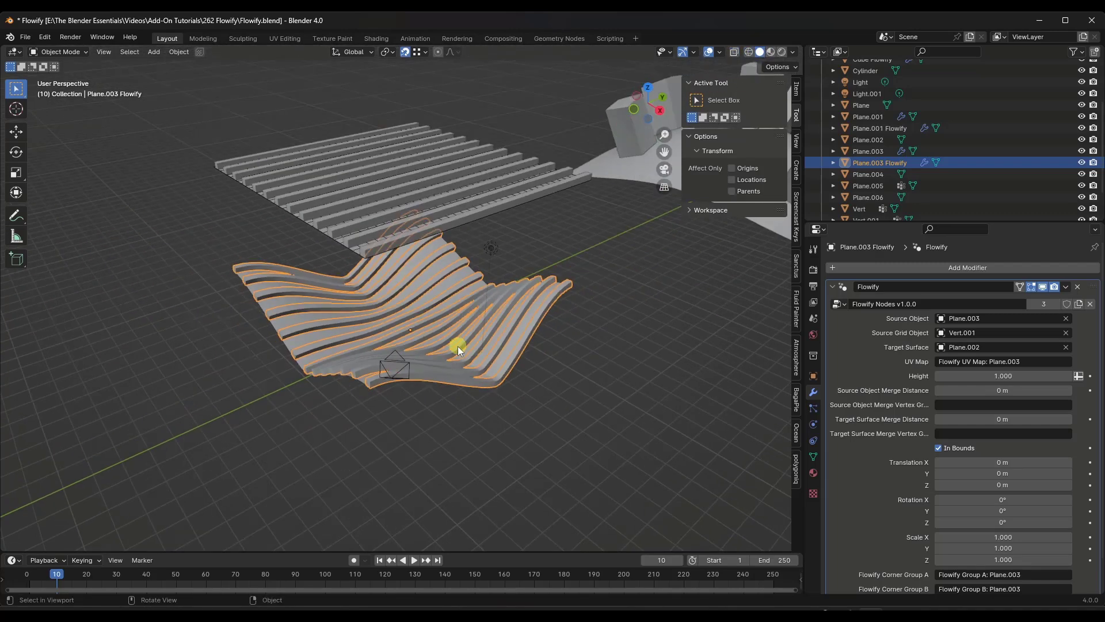
{"action": "left_click", "coordinate": [868, 151]}
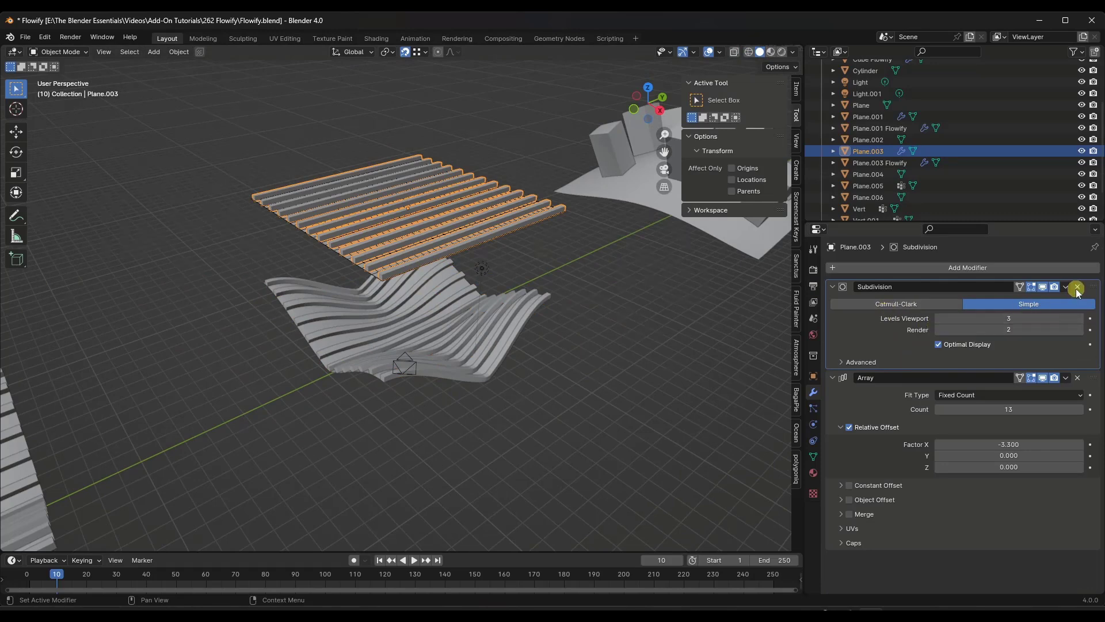
- Replace the slats' subdivision with a Simple one at viewport level 5, then return to solid shading
{"action": "left_click", "coordinate": [1077, 286]}
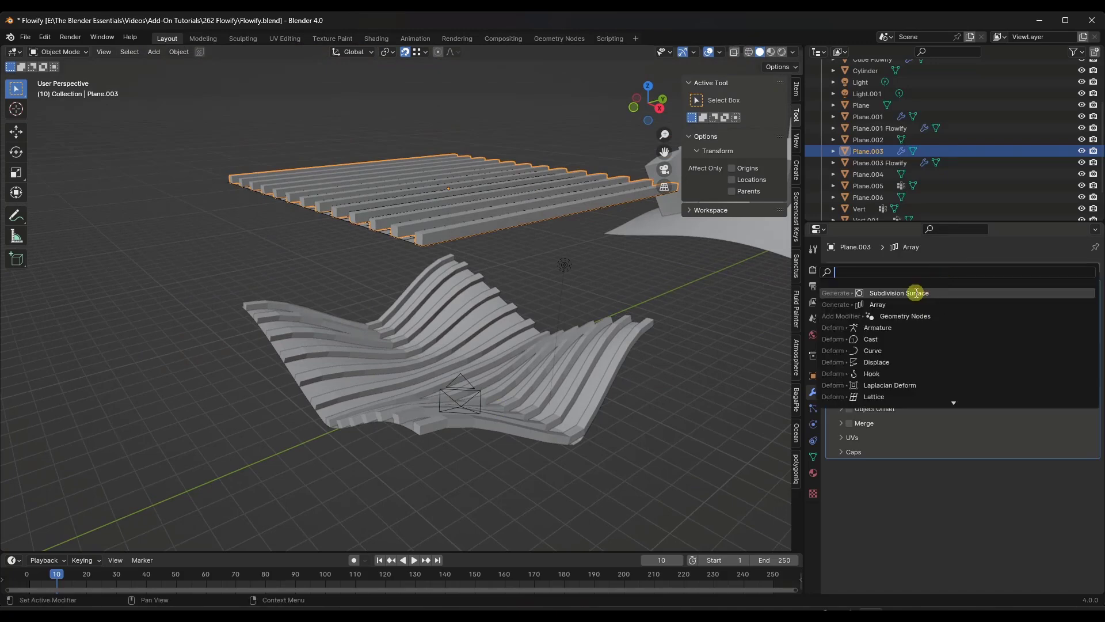
{"action": "left_click", "coordinate": [899, 293]}
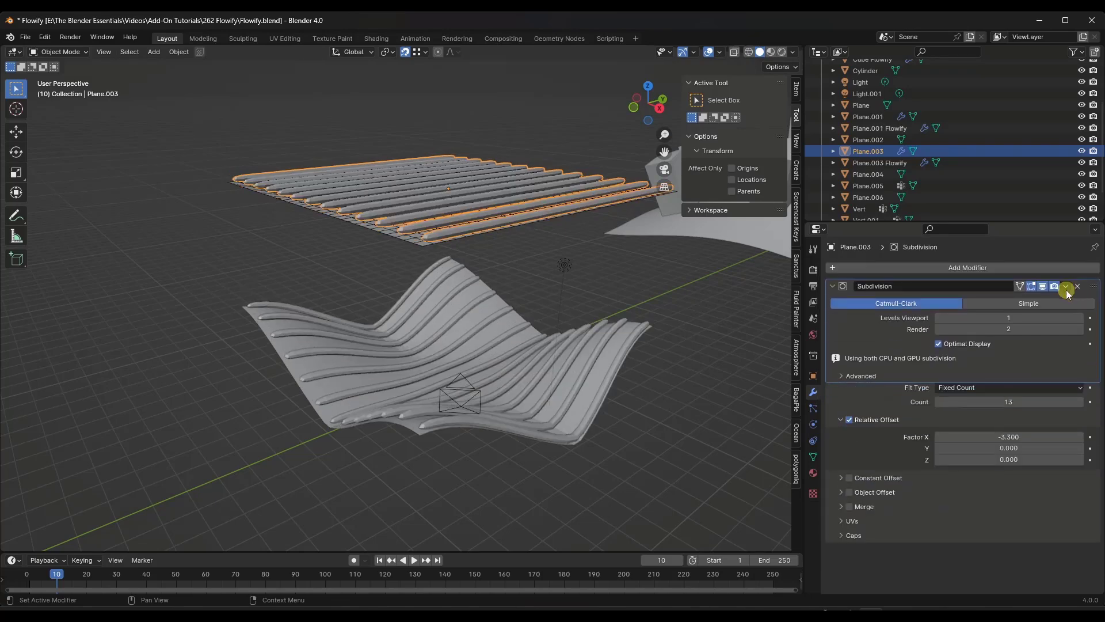
{"action": "left_click", "coordinate": [1027, 303]}
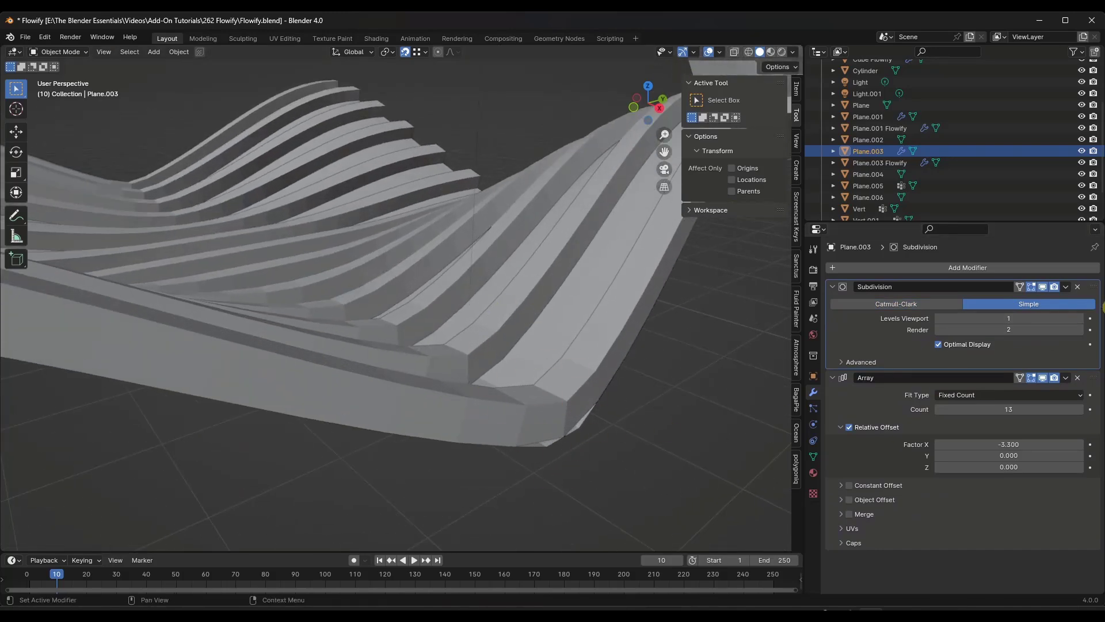
{"action": "left_click", "coordinate": [1082, 318]}
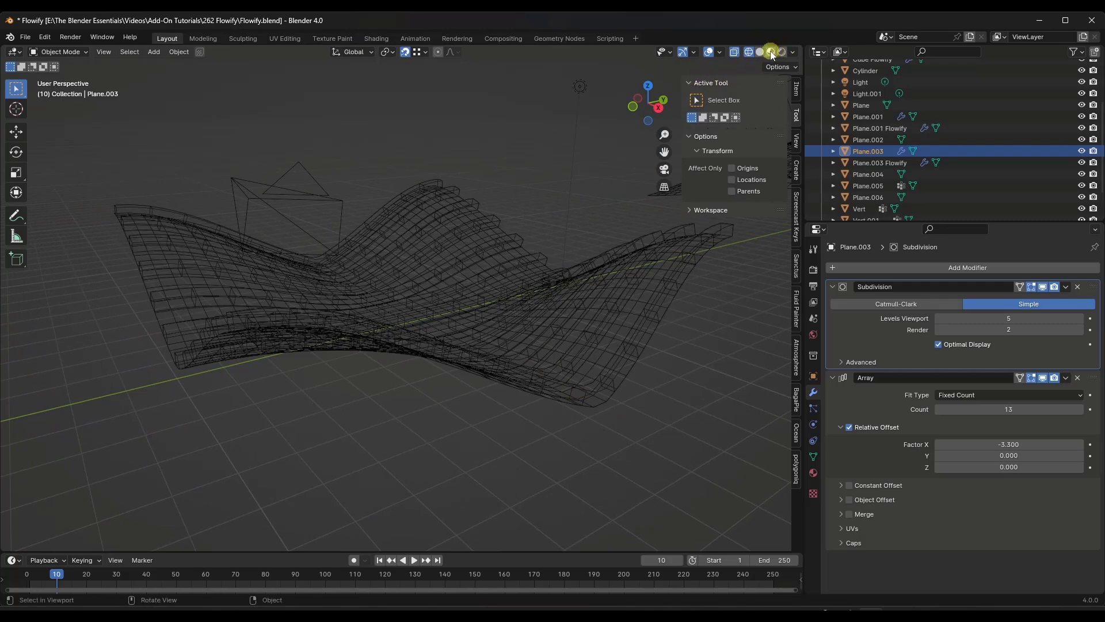
{"action": "left_click", "coordinate": [770, 52]}
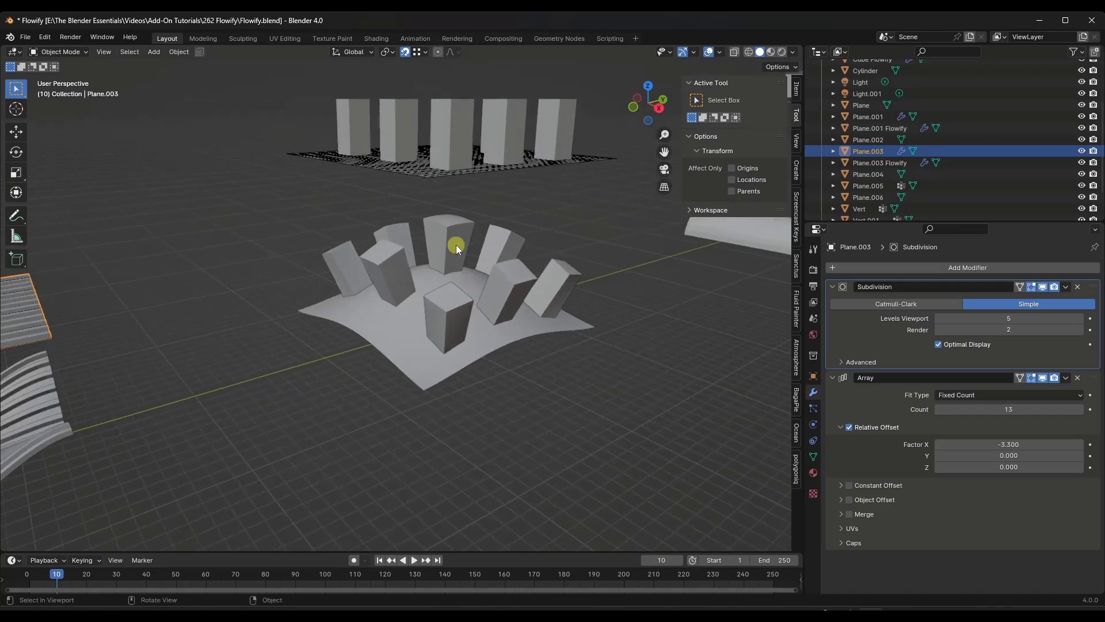
- Switch modes to turn to the box-tower Cube setup and its Subdivision modifier
{"action": "key", "text": "Tab"}
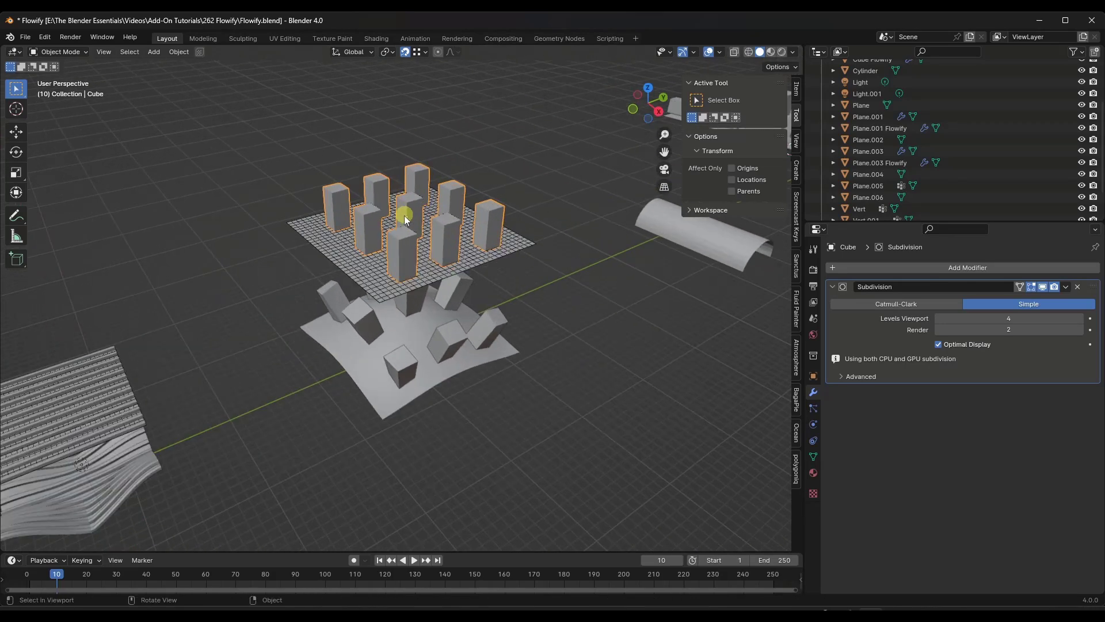
{"action": "mouse_move", "coordinate": [359, 244]}
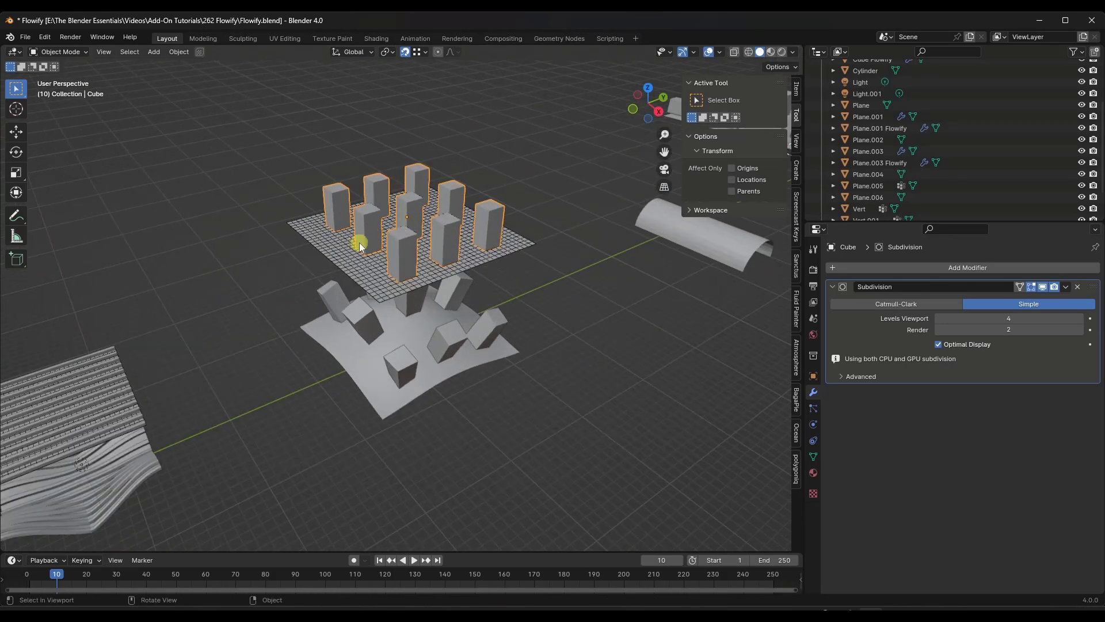
{"action": "mouse_move", "coordinate": [253, 269]}
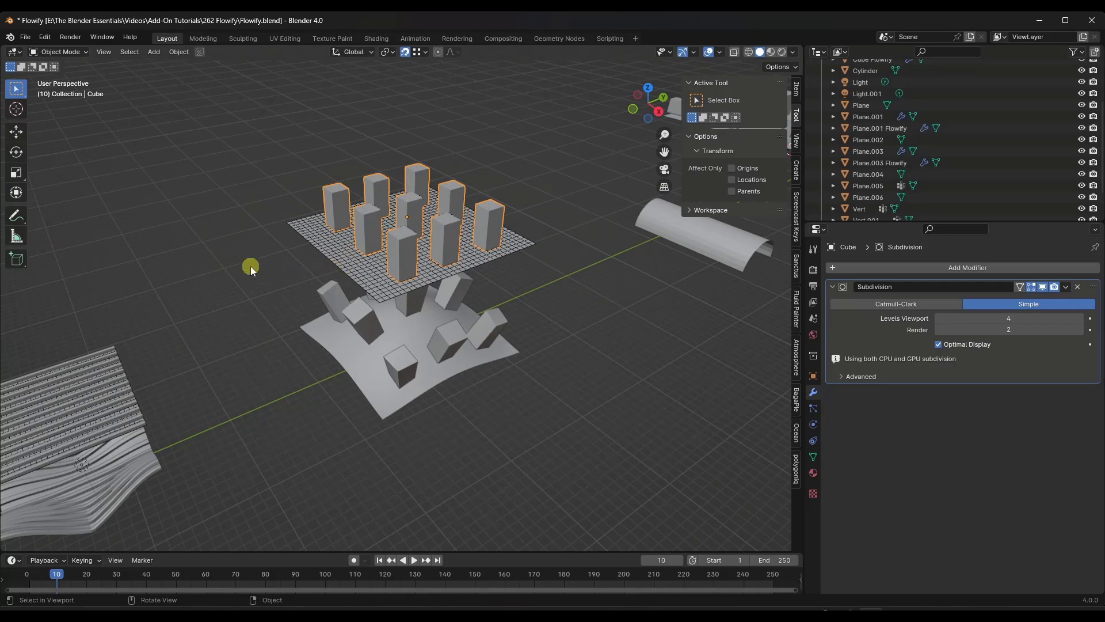
{"action": "mouse_move", "coordinate": [196, 283]}
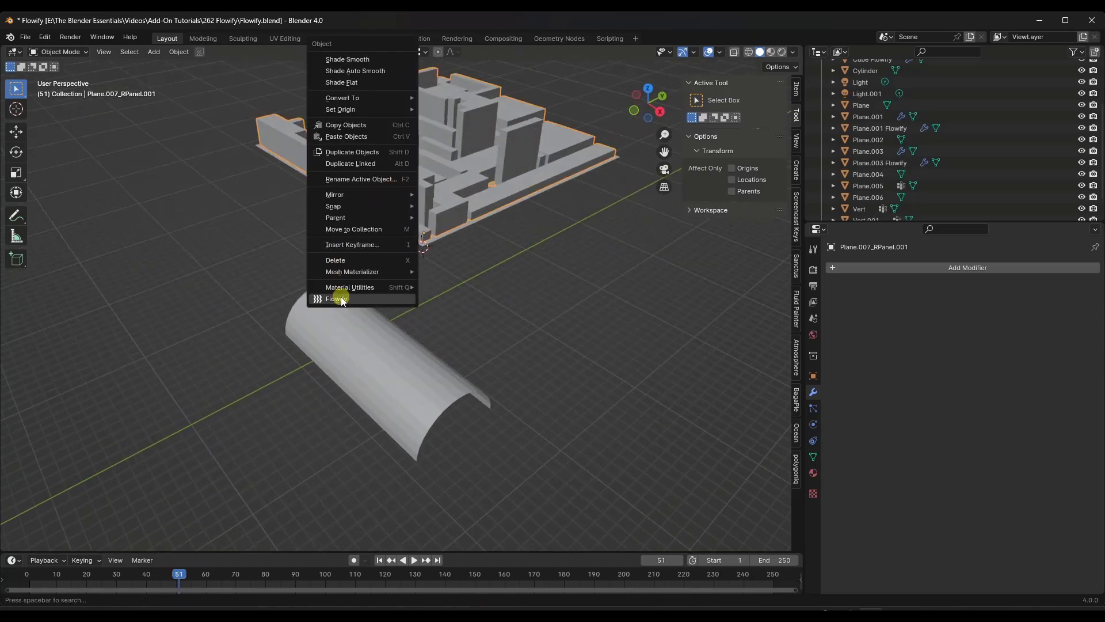
- Flowify the panel greeble onto the half-cylinder via matching corners, then scale the source panel along Z
{"action": "left_click", "coordinate": [338, 298]}
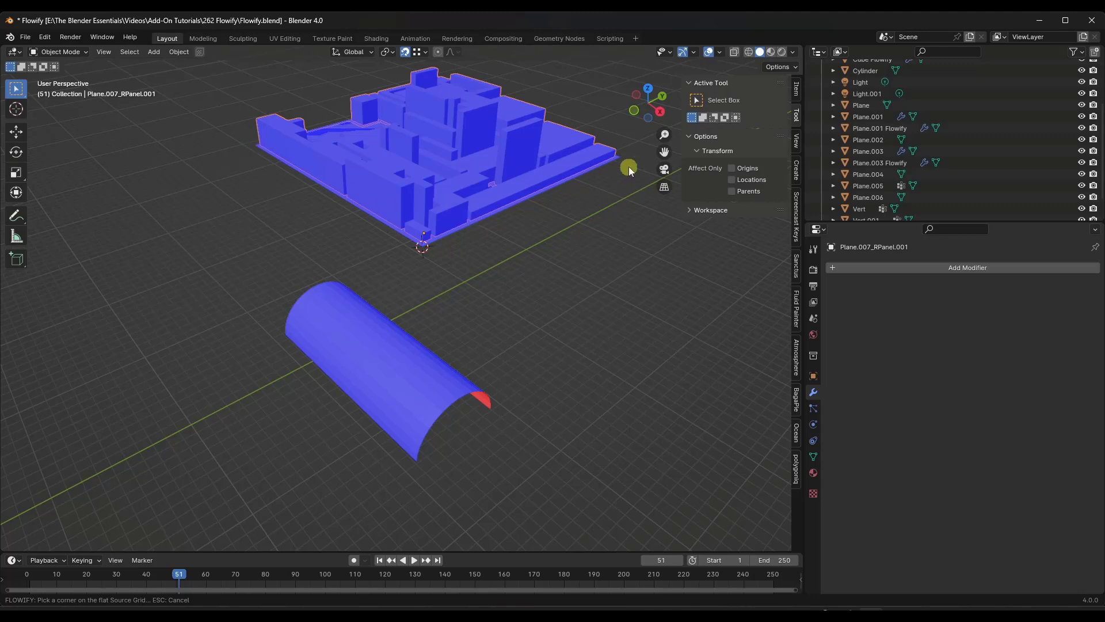
{"action": "mouse_move", "coordinate": [620, 157]}
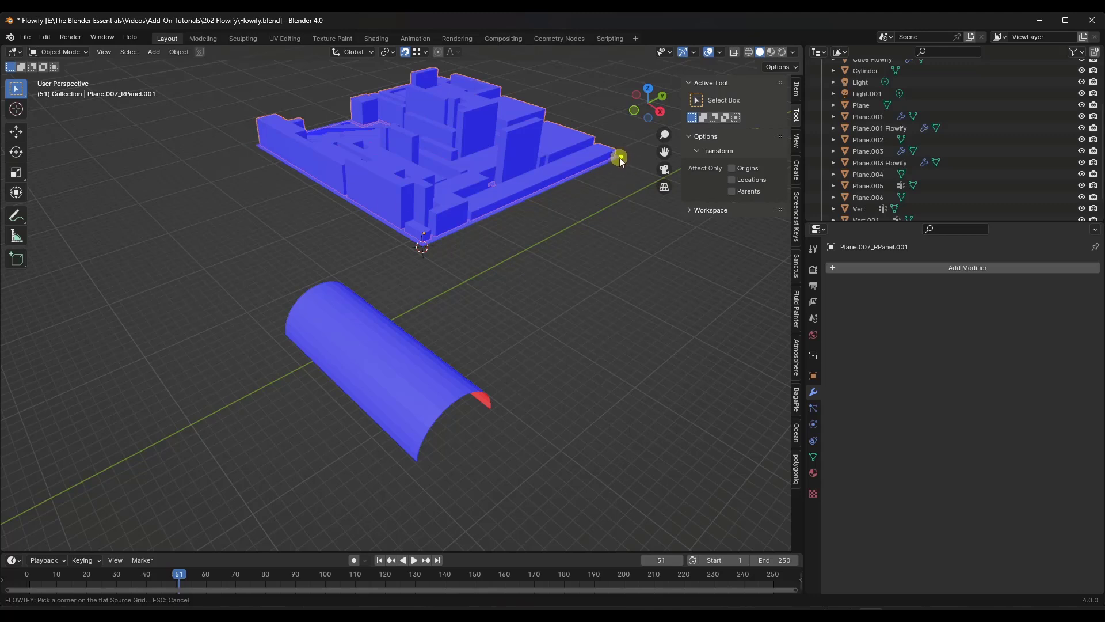
{"action": "left_click", "coordinate": [868, 197]}
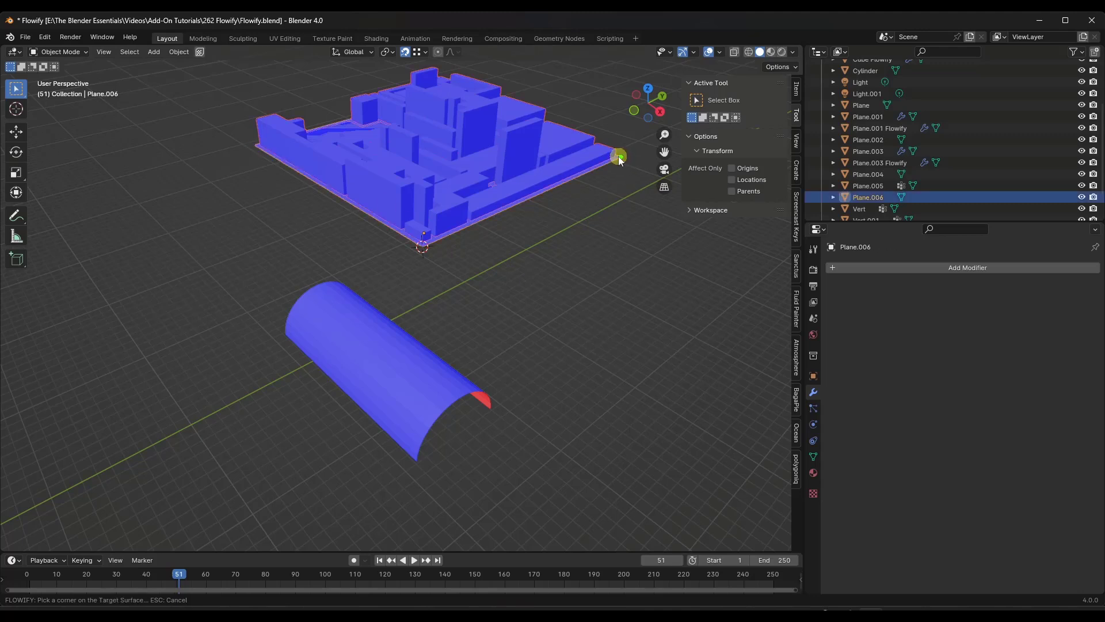
{"action": "mouse_move", "coordinate": [489, 406]}
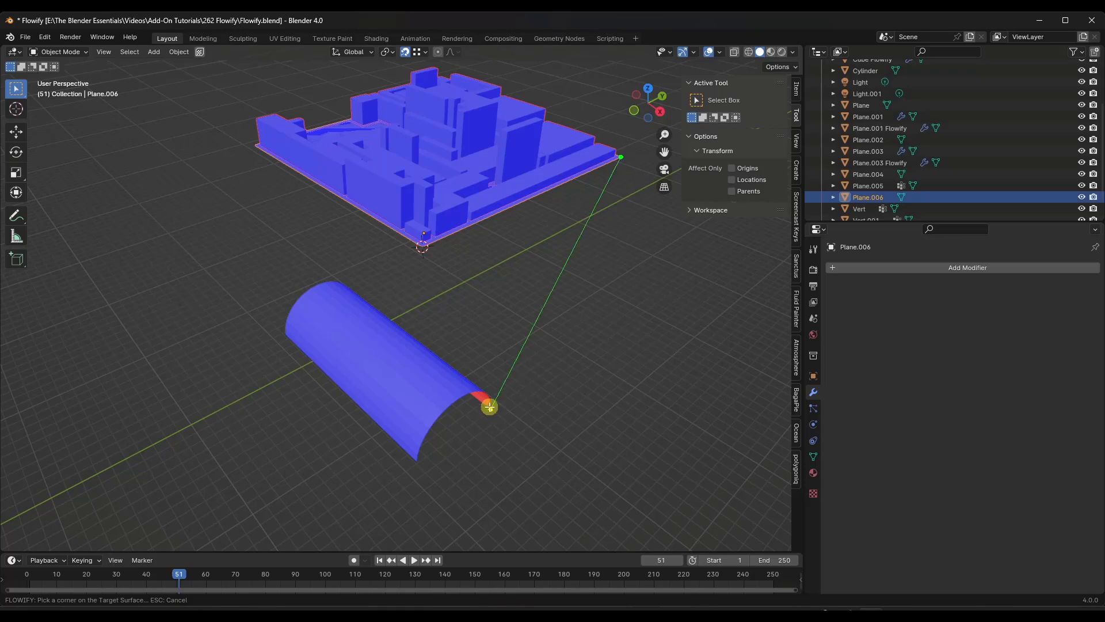
{"action": "left_click", "coordinate": [489, 406]}
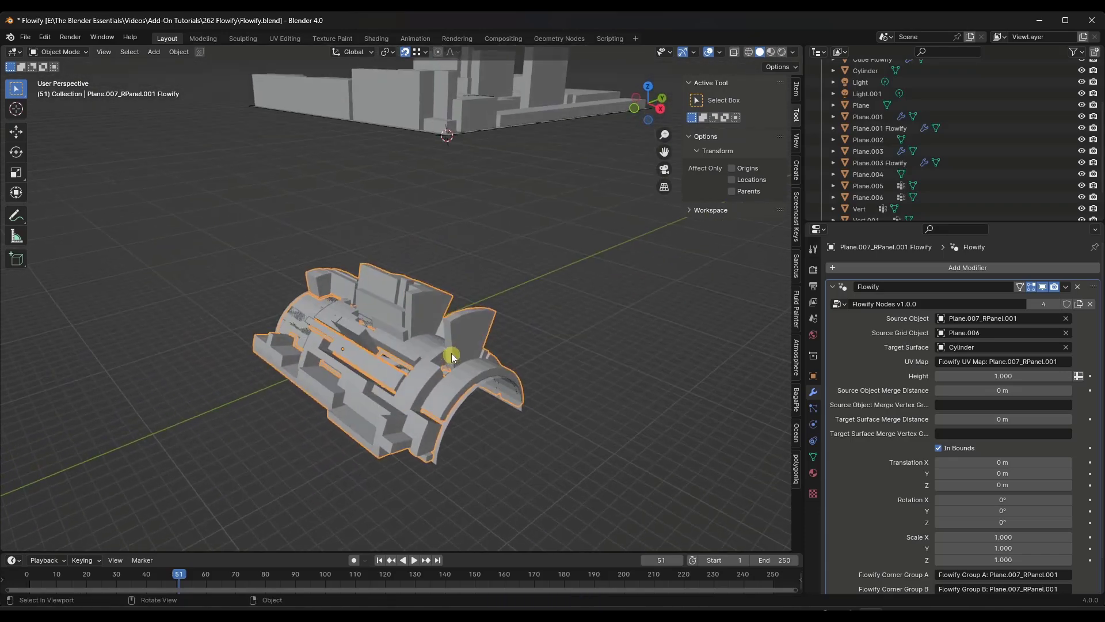
{"action": "key", "text": "s"}
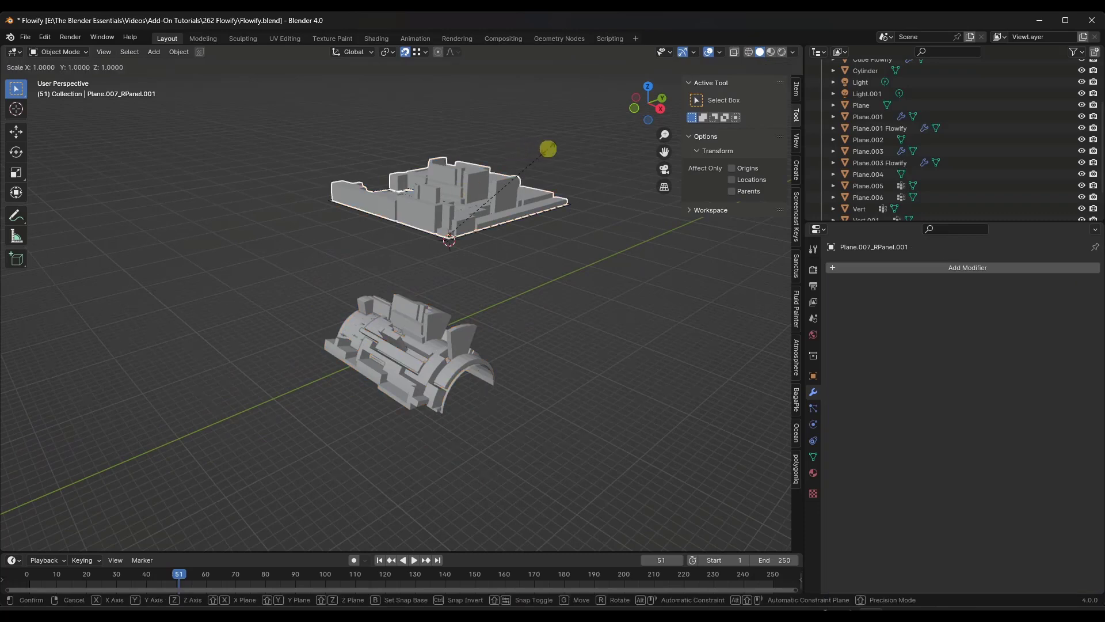
{"action": "key", "text": "z"}
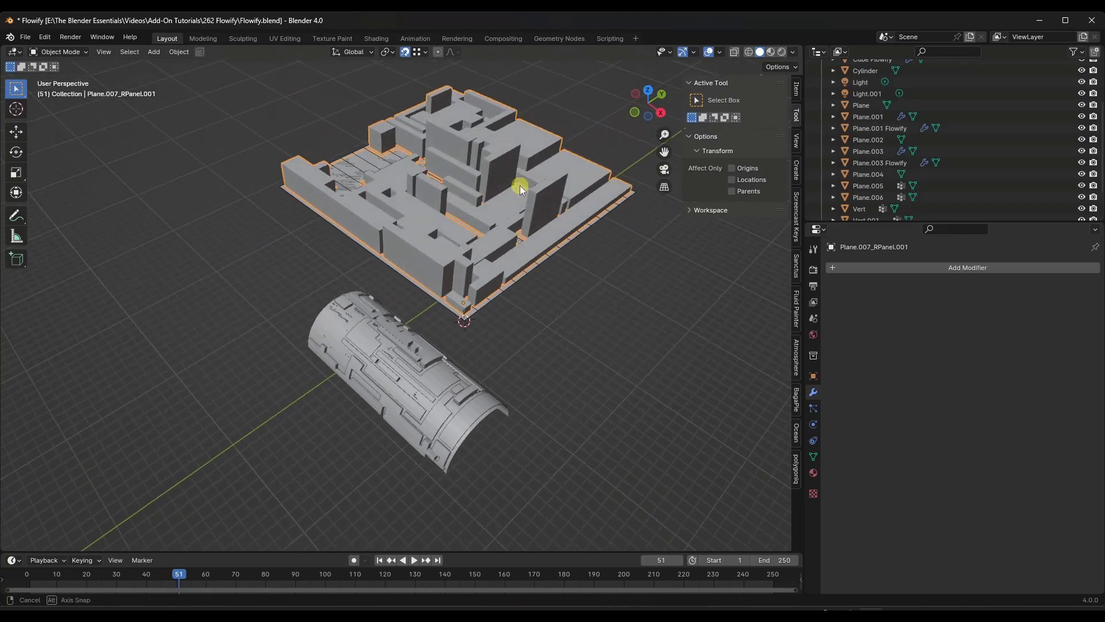
- Edit the greeble source mesh and confirm pushing one block down into the panel
{"action": "key", "text": "Tab"}
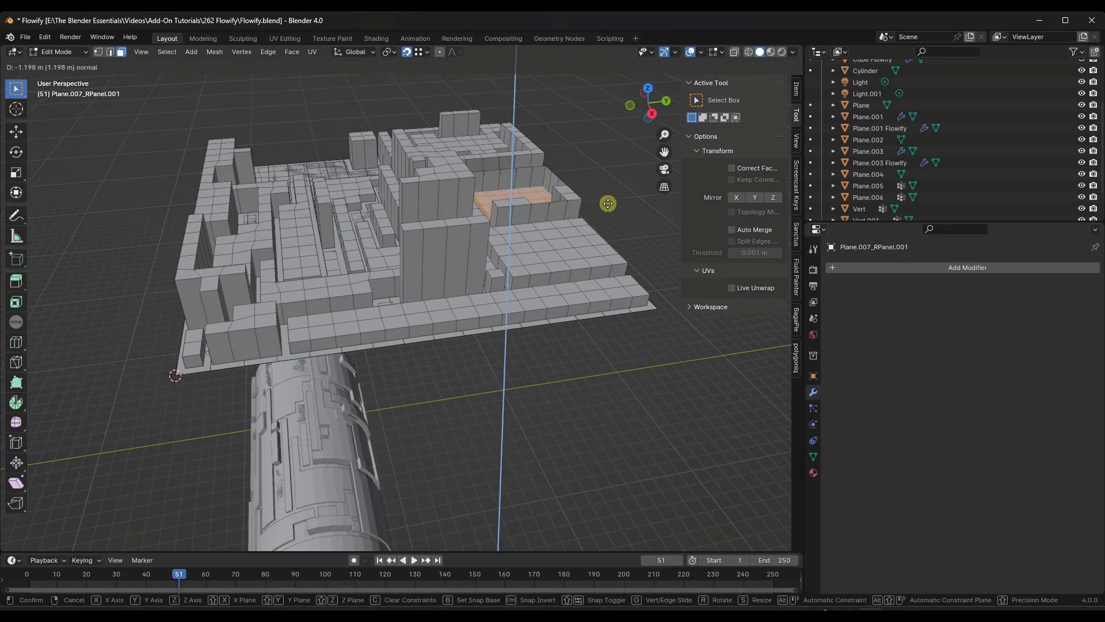
{"action": "left_click", "coordinate": [506, 325]}
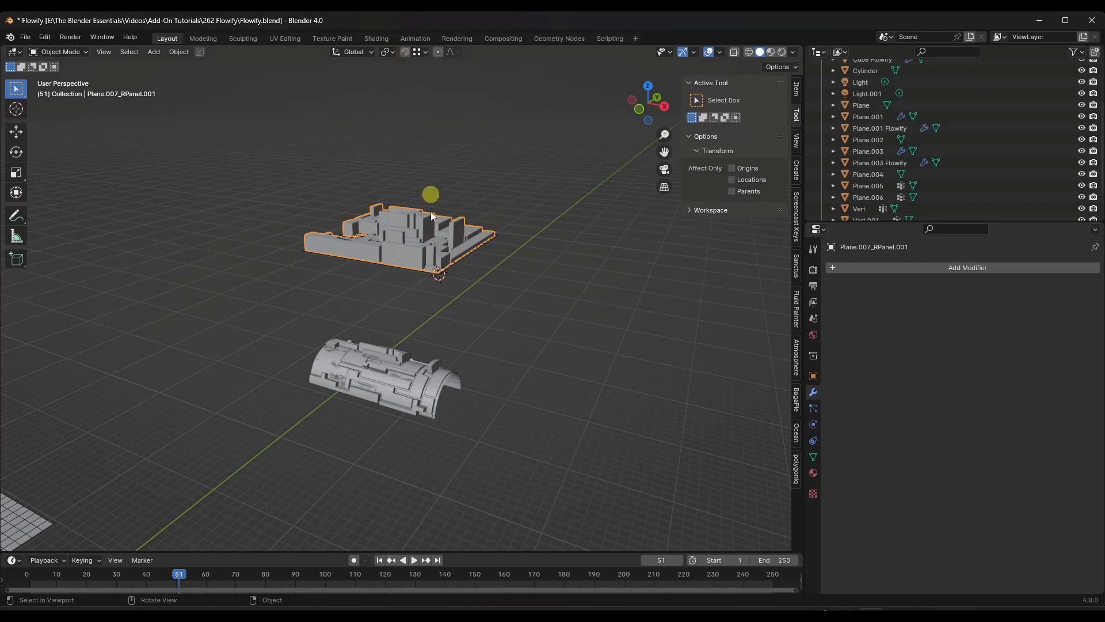
- Move the greeble source panel off its grid twice to watch the cylinder detail reshape live
{"action": "key", "text": "g"}
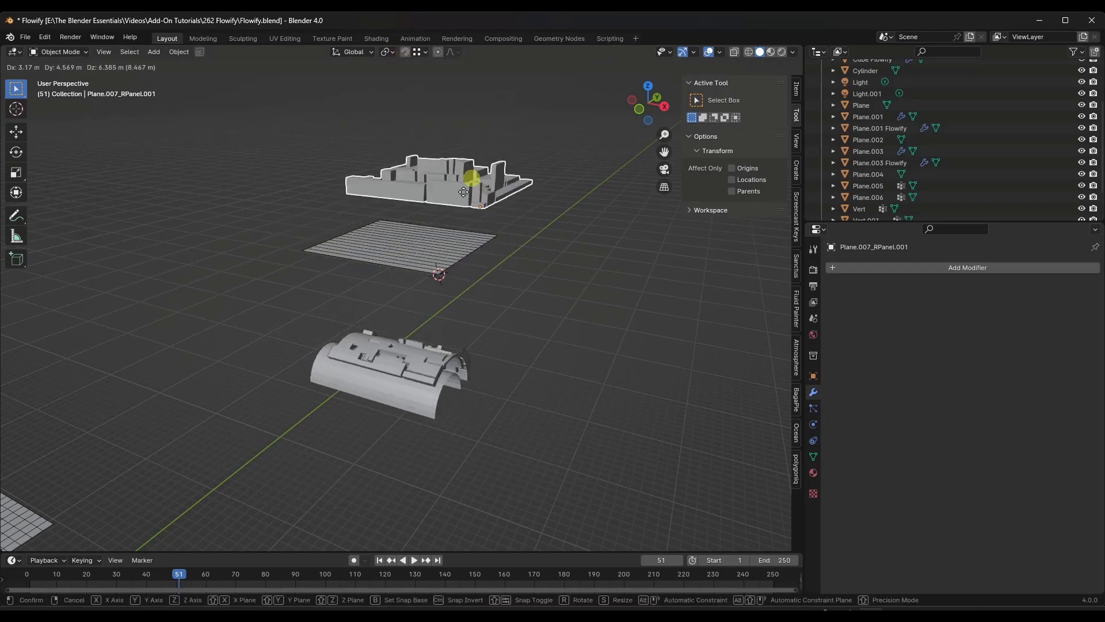
{"action": "left_click", "coordinate": [477, 326]}
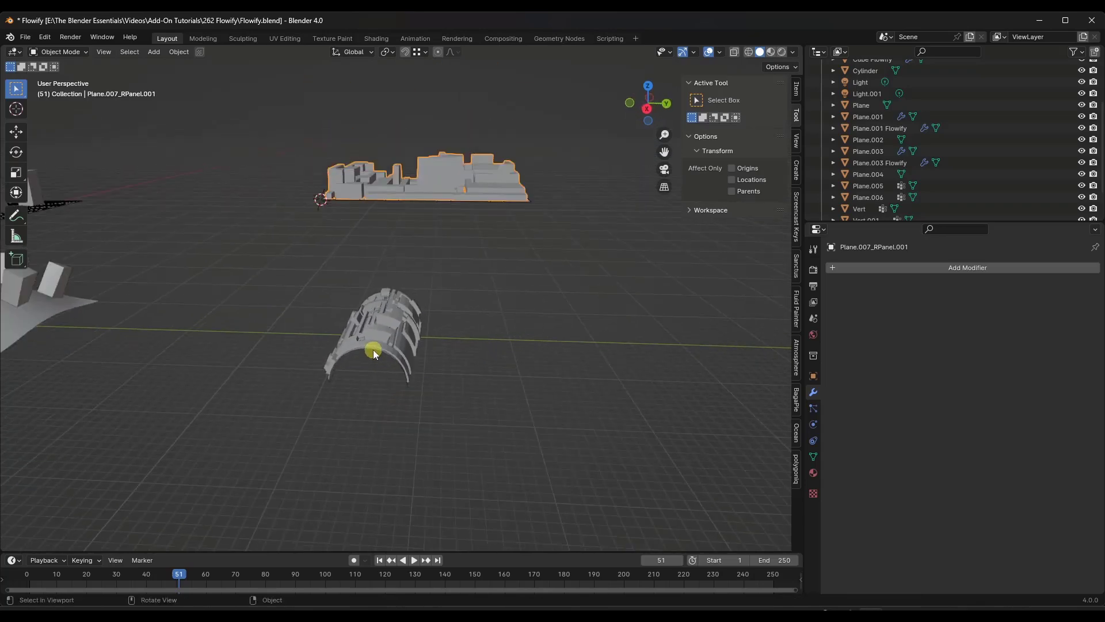
{"action": "key", "text": "g"}
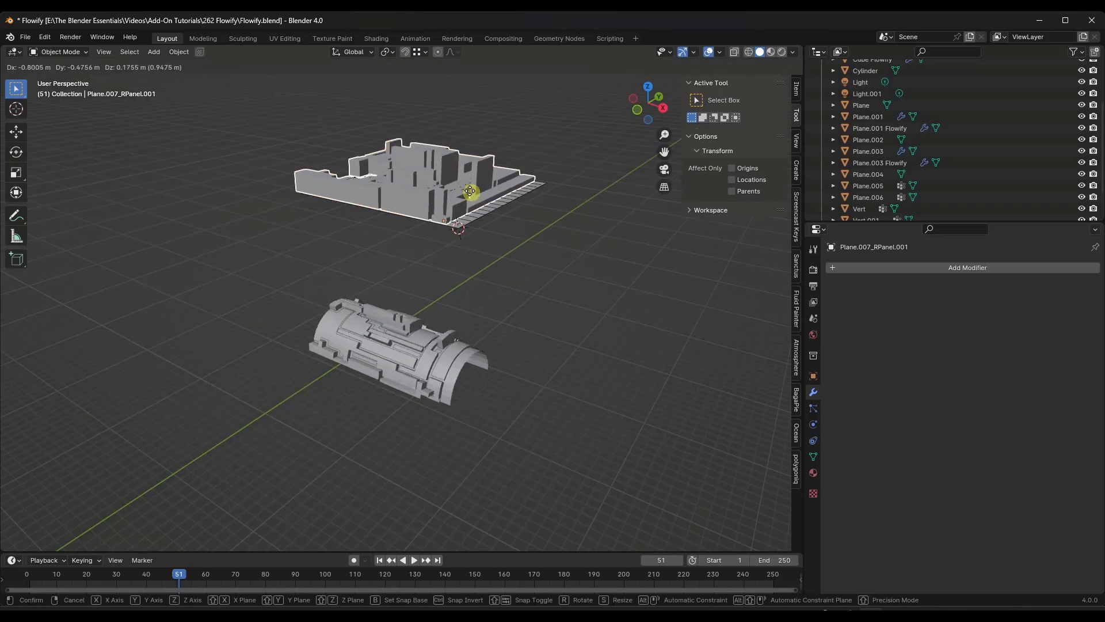
{"action": "mouse_move", "coordinate": [451, 149]}
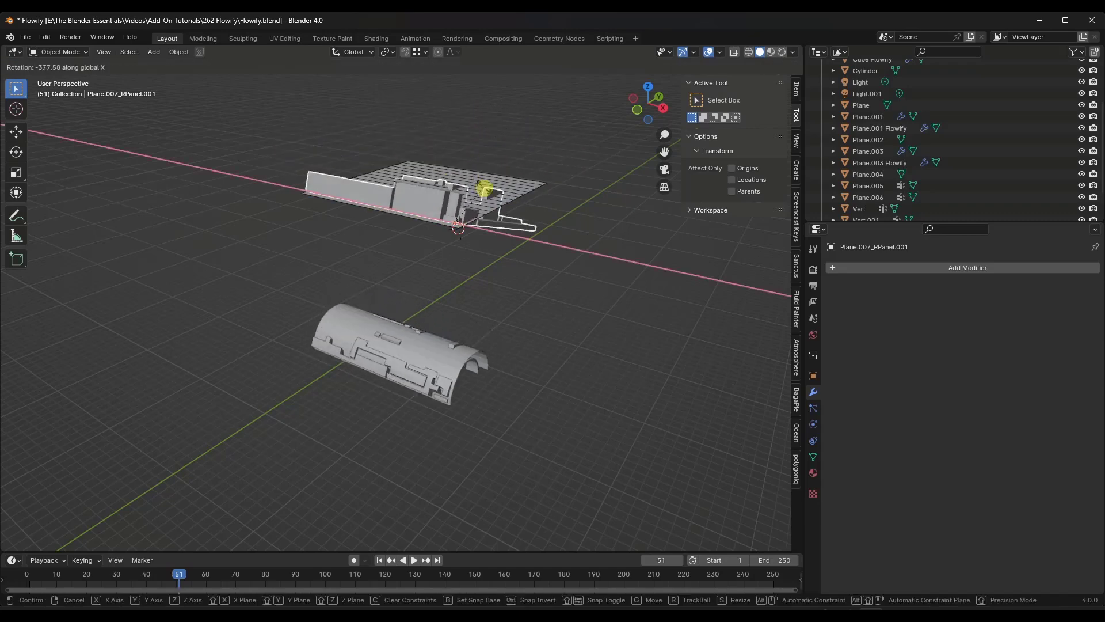
{"action": "mouse_move", "coordinate": [458, 225]}
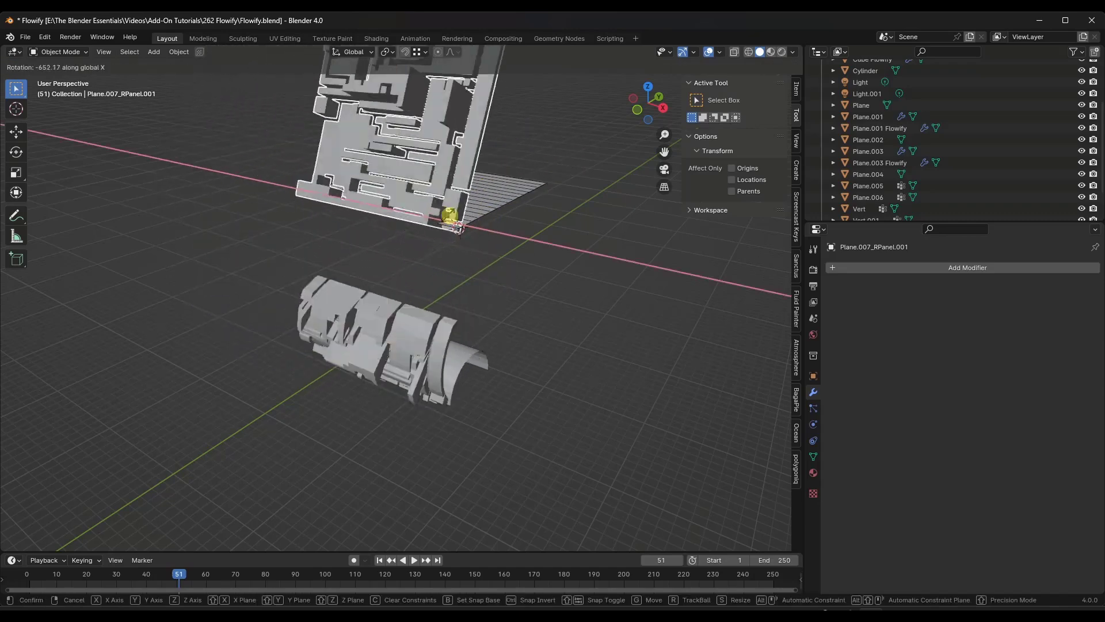
{"action": "mouse_move", "coordinate": [492, 297]}
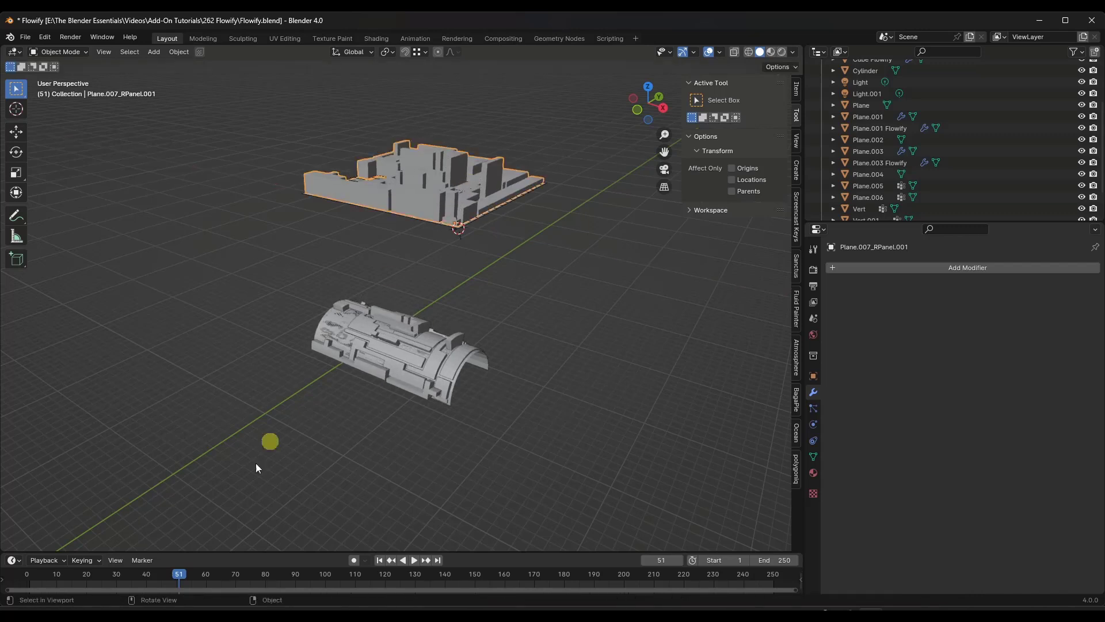
- Keyframe the greeble source's rotation at frame 0
{"action": "left_click", "coordinate": [379, 559]}
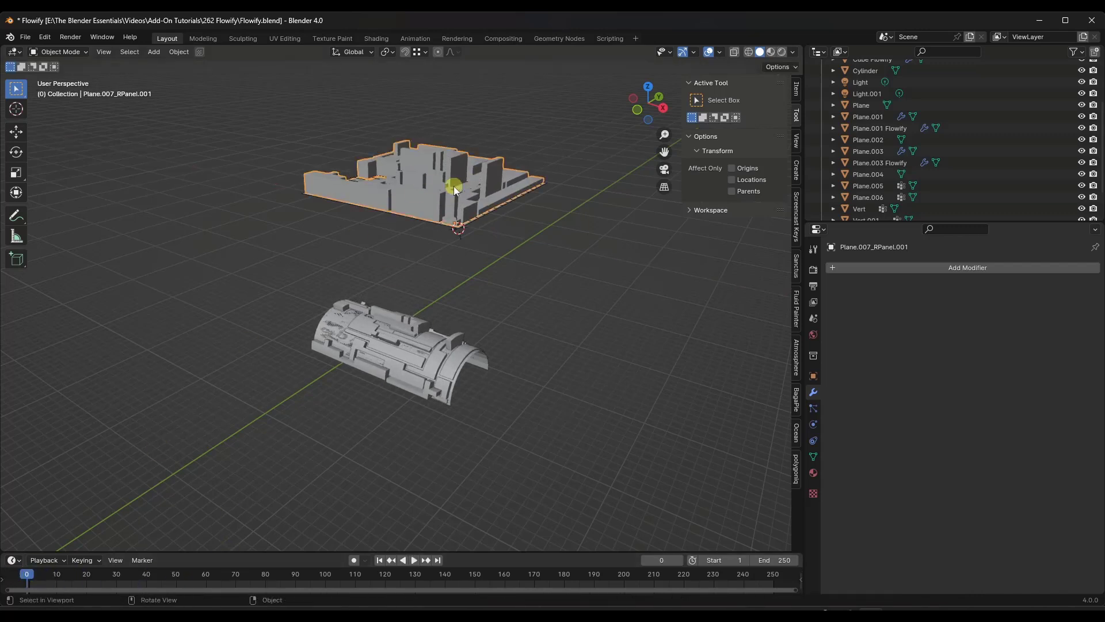
{"action": "key", "text": "i"}
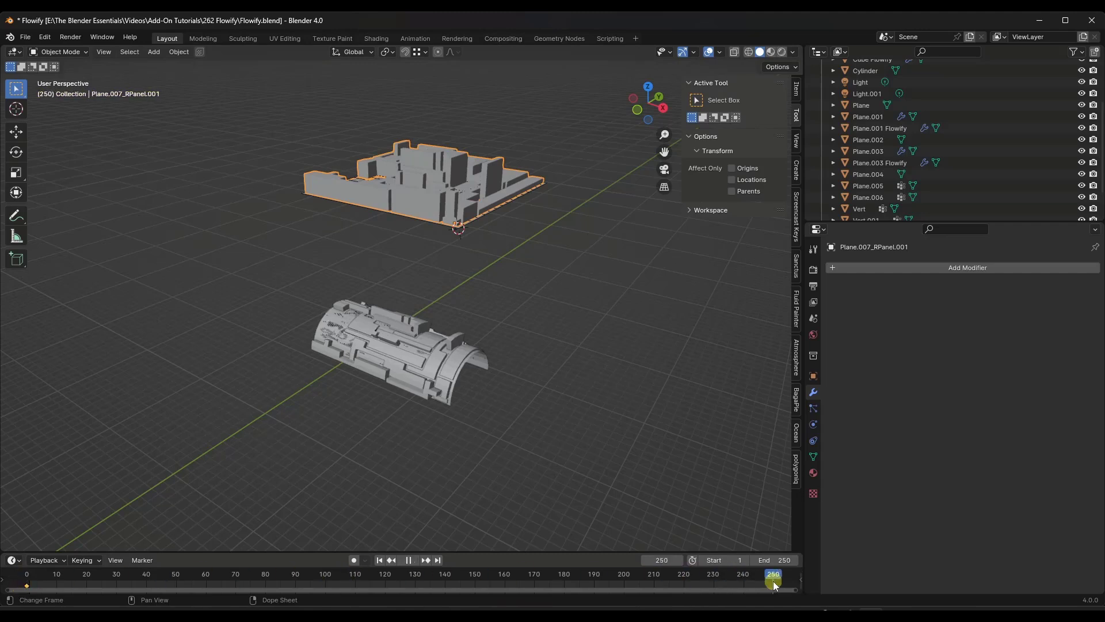
- Key the source at 360° X rotation on frame 130
{"action": "left_click", "coordinate": [414, 573]}
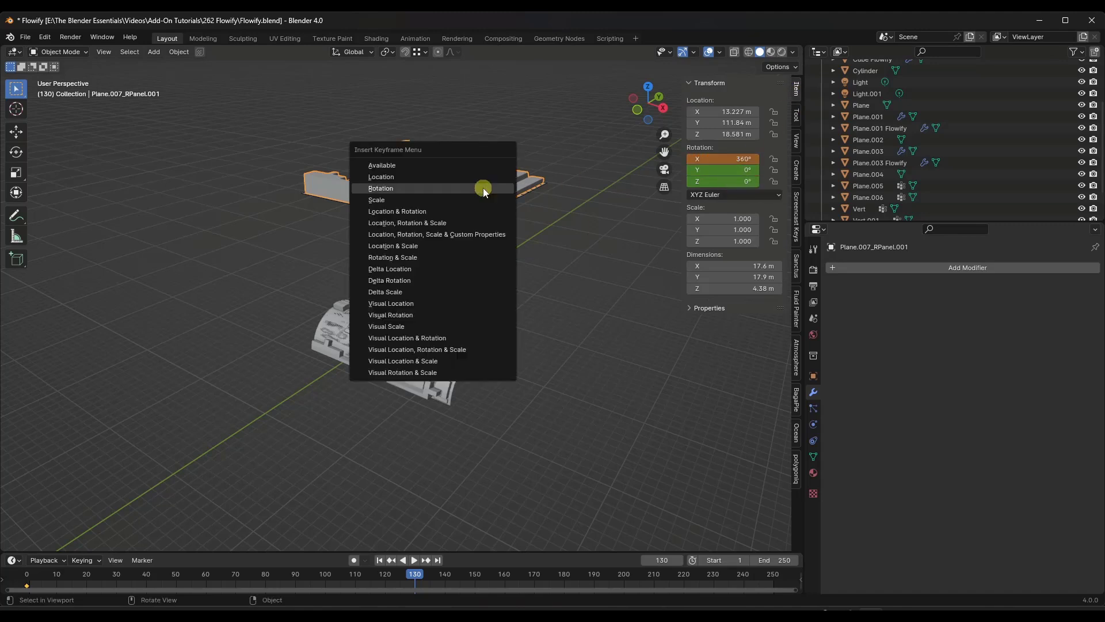
{"action": "mouse_move", "coordinate": [389, 188]}
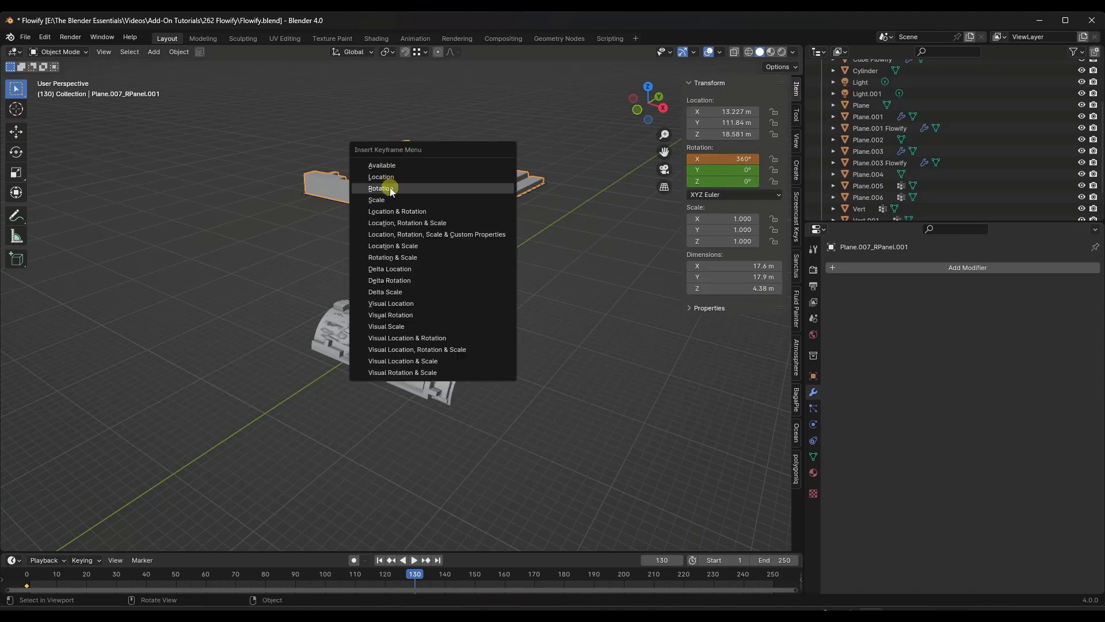
{"action": "left_click", "coordinate": [381, 188]}
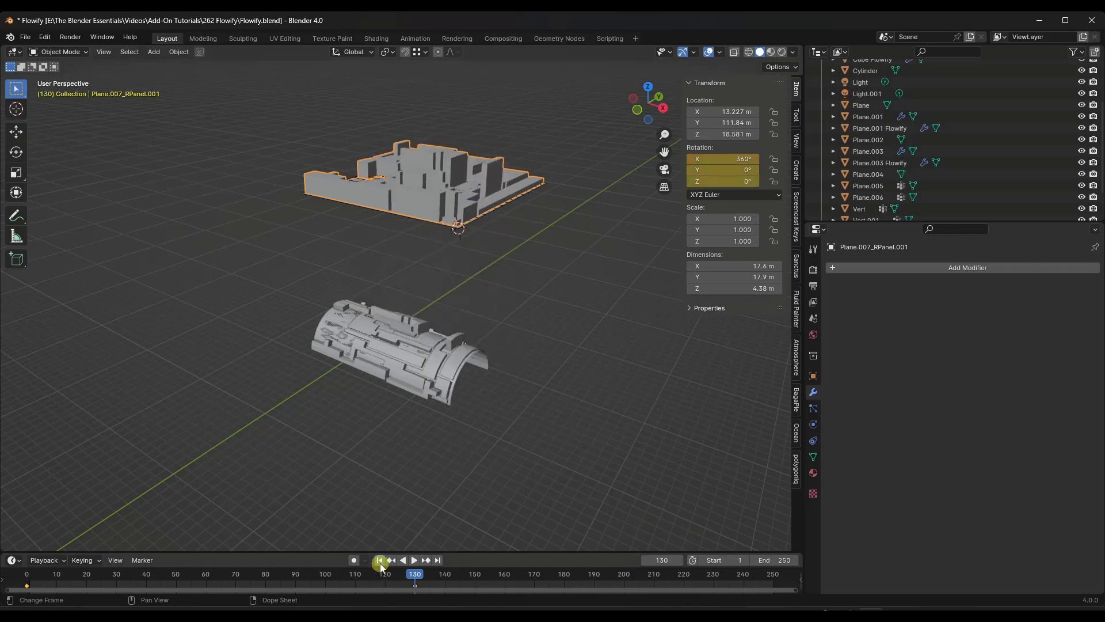
- Rewind and play the animation so the cylinder pattern rolls
{"action": "left_click", "coordinate": [415, 560]}
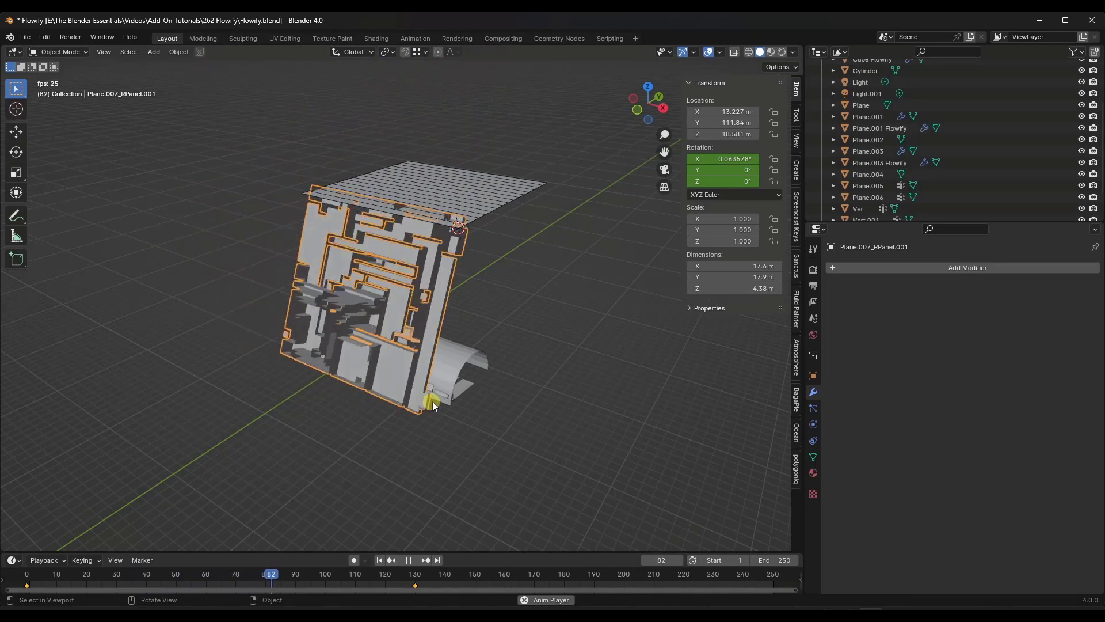
{"action": "left_click", "coordinate": [407, 559]}
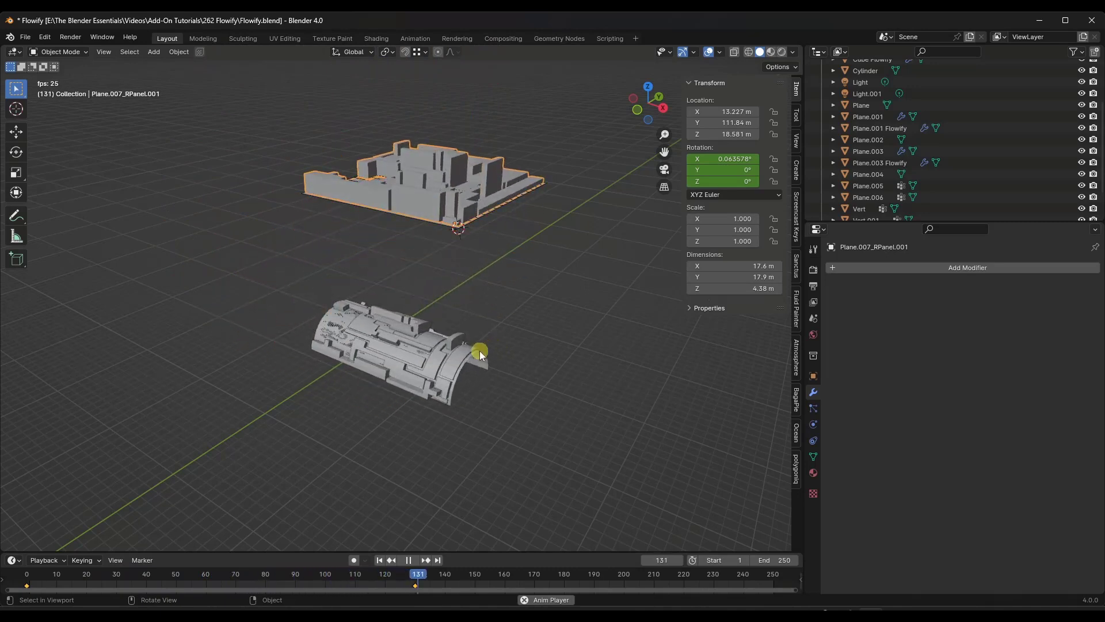